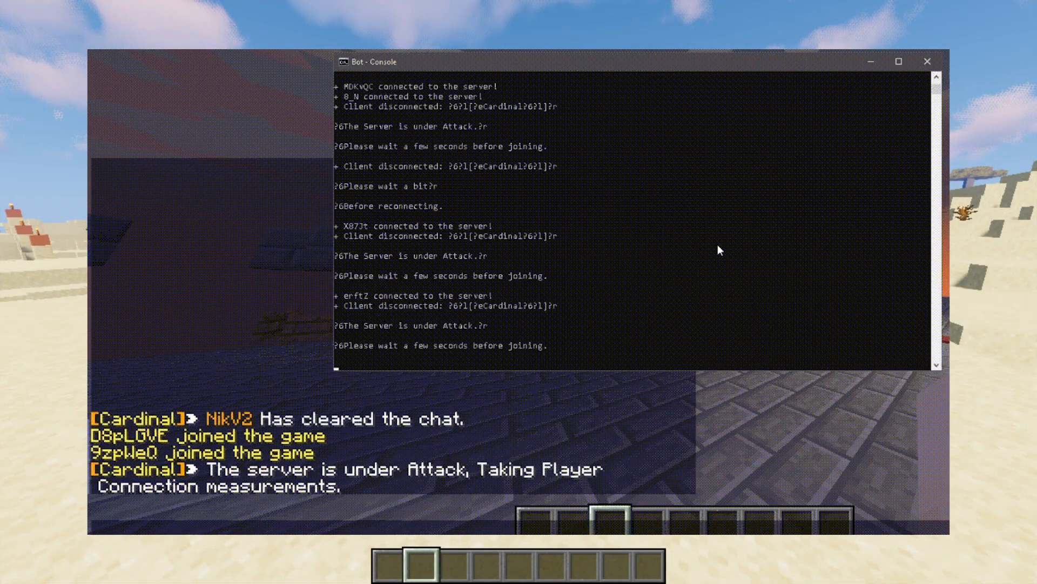
Step: Dismiss the Bot Console window to return to the desert game view
click(927, 61)
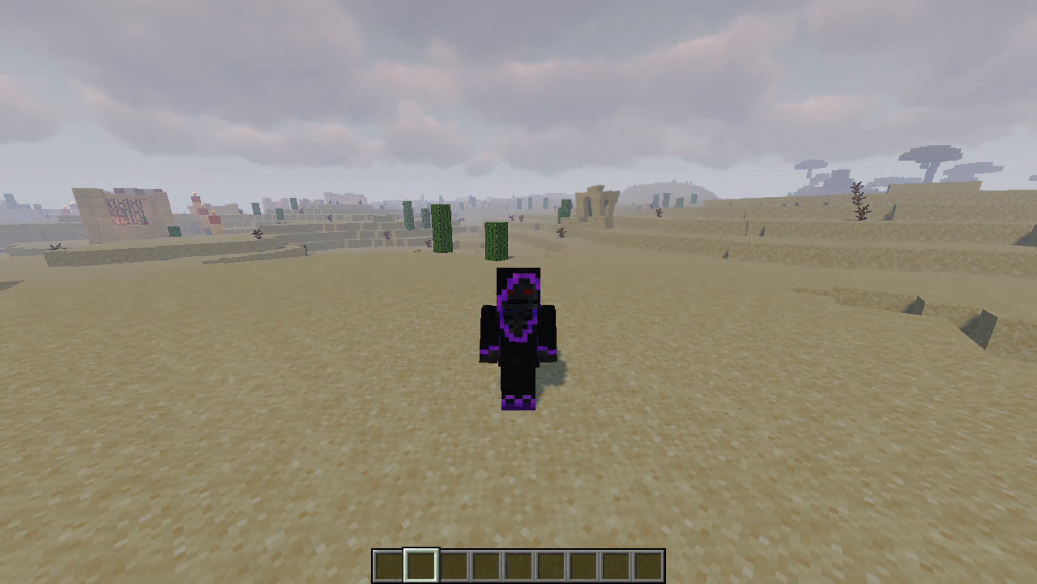
Step: Run /cardinal to list the plugin's commands in chat and begin entering /cd menu
text(/call)
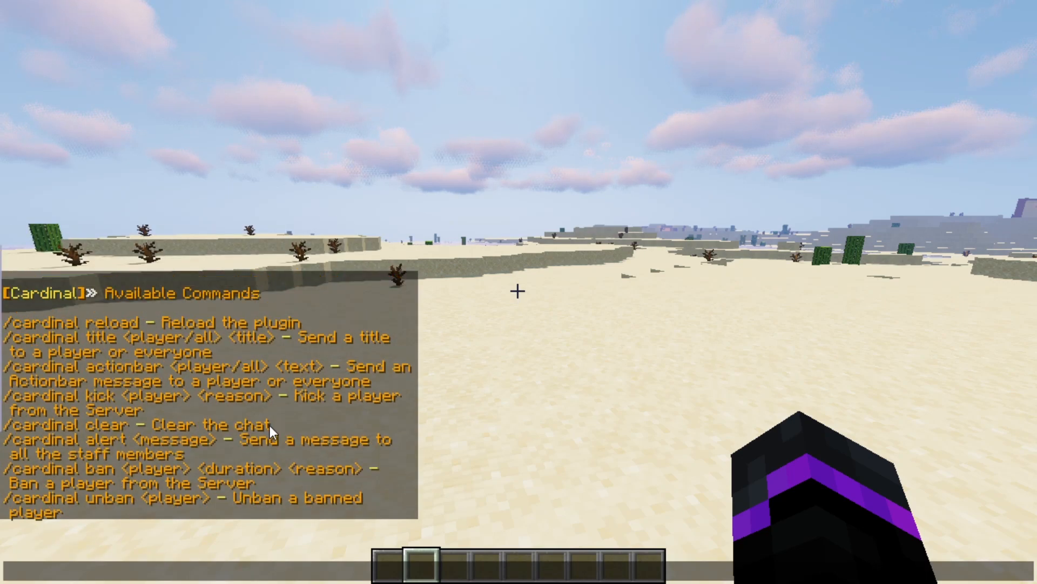
mouse_move(153, 343)
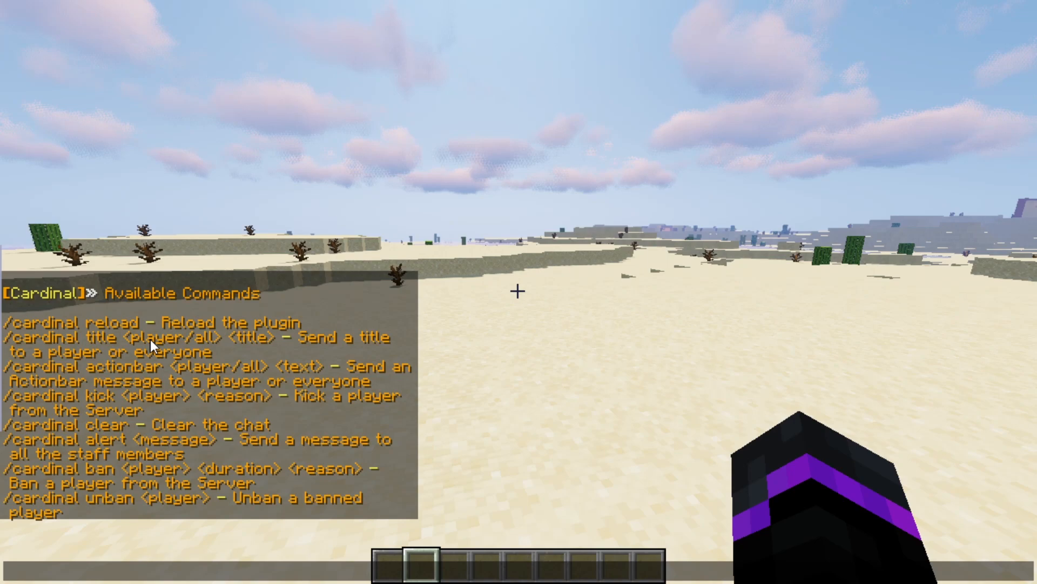
scroll(down, 3)
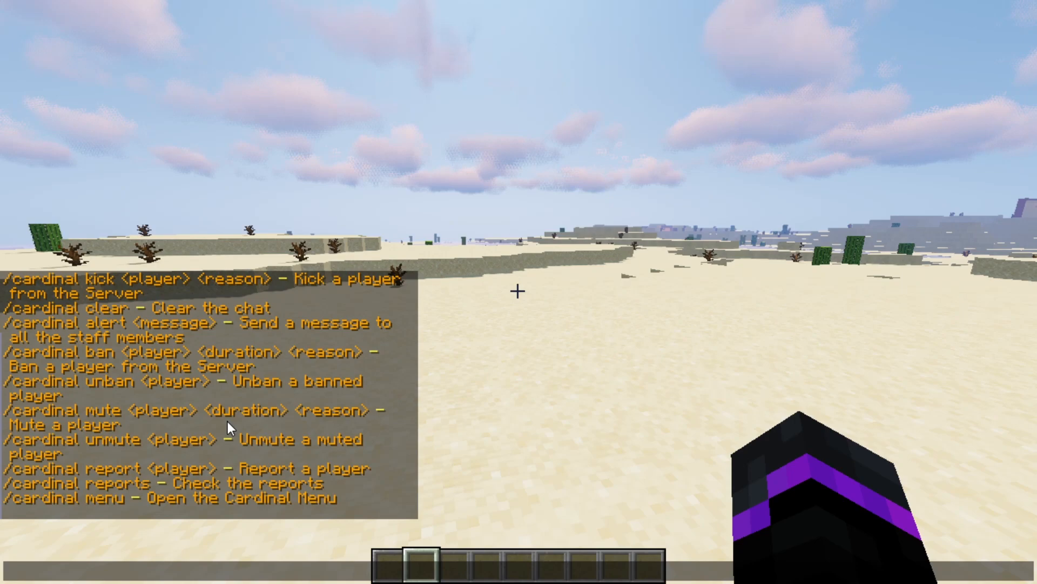
text(/cd he)
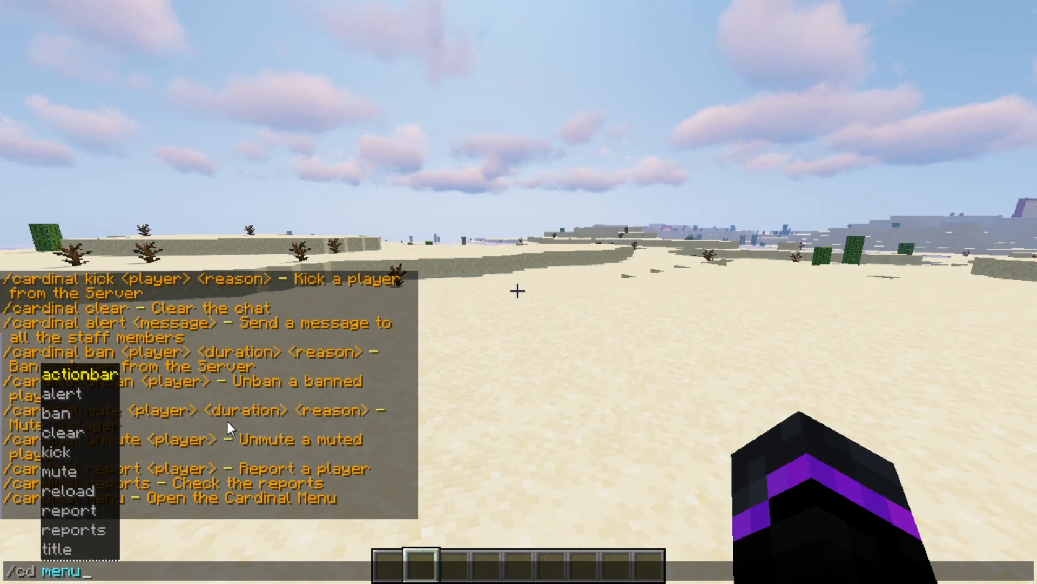
Step: Run /cd menu to show the Cardinal settings categories, then leave the menu
key(Return)
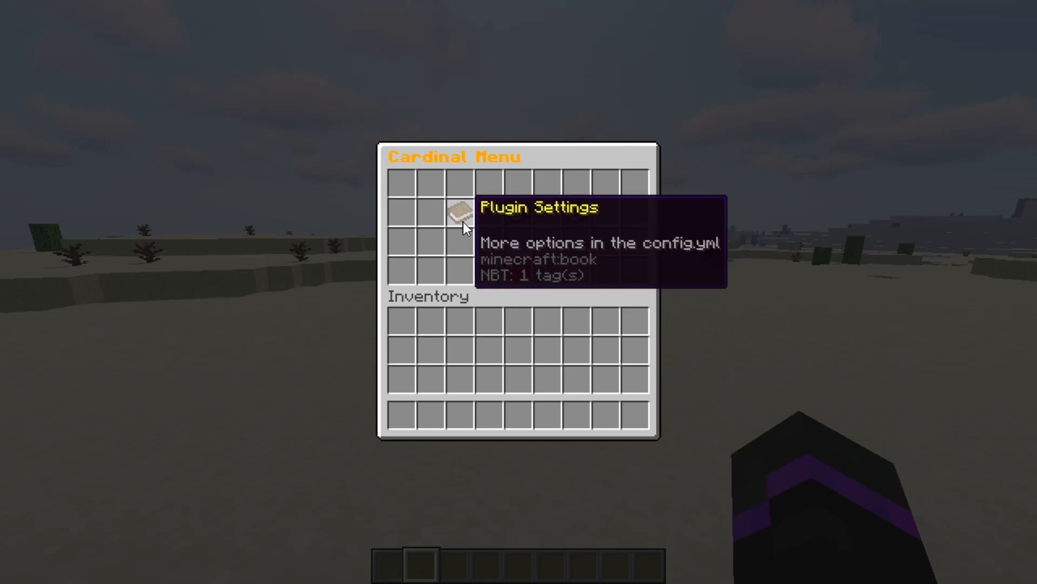
key(Escape)
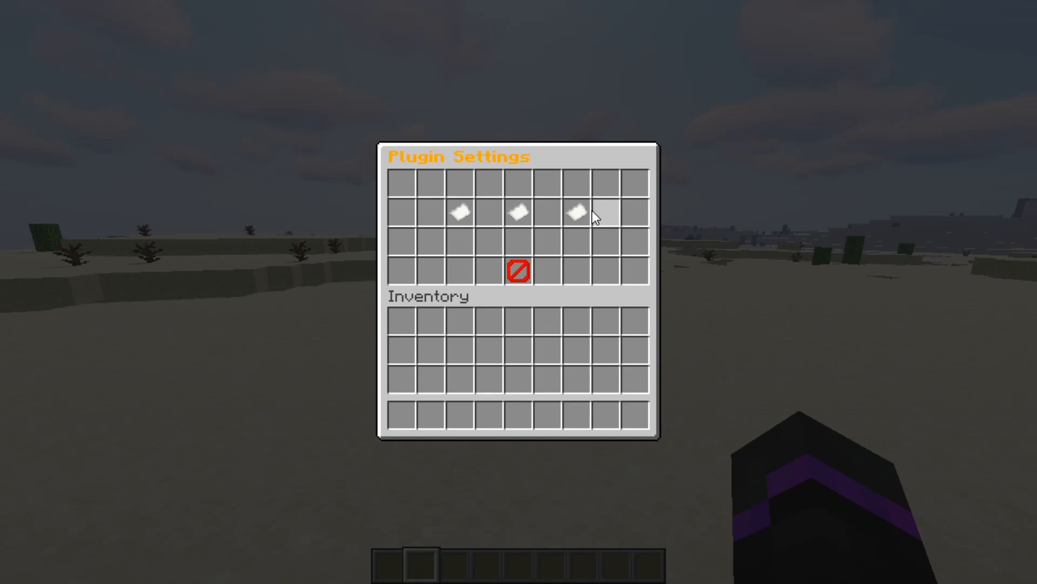
mouse_move(575, 212)
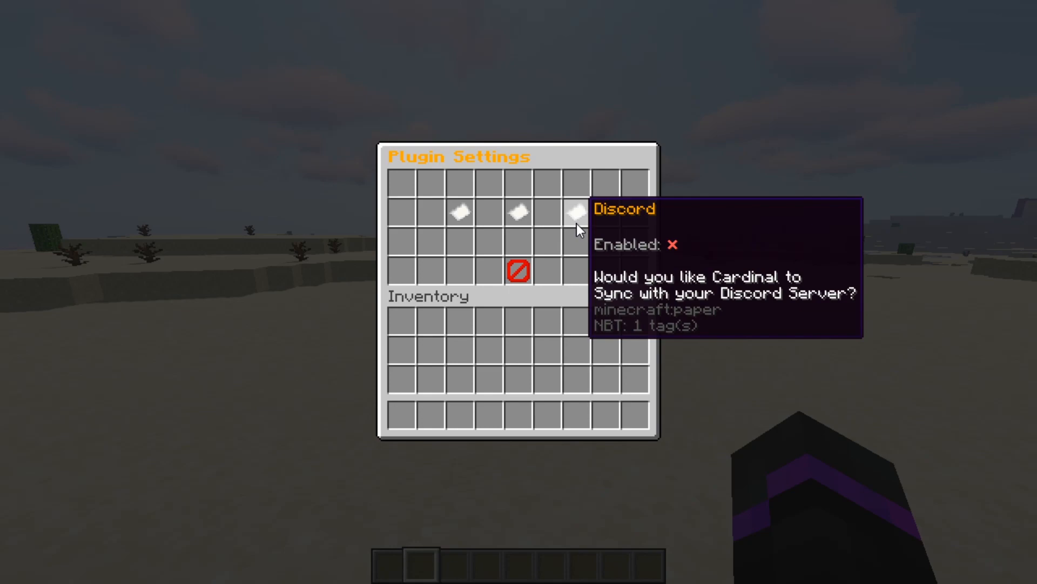
mouse_move(565, 235)
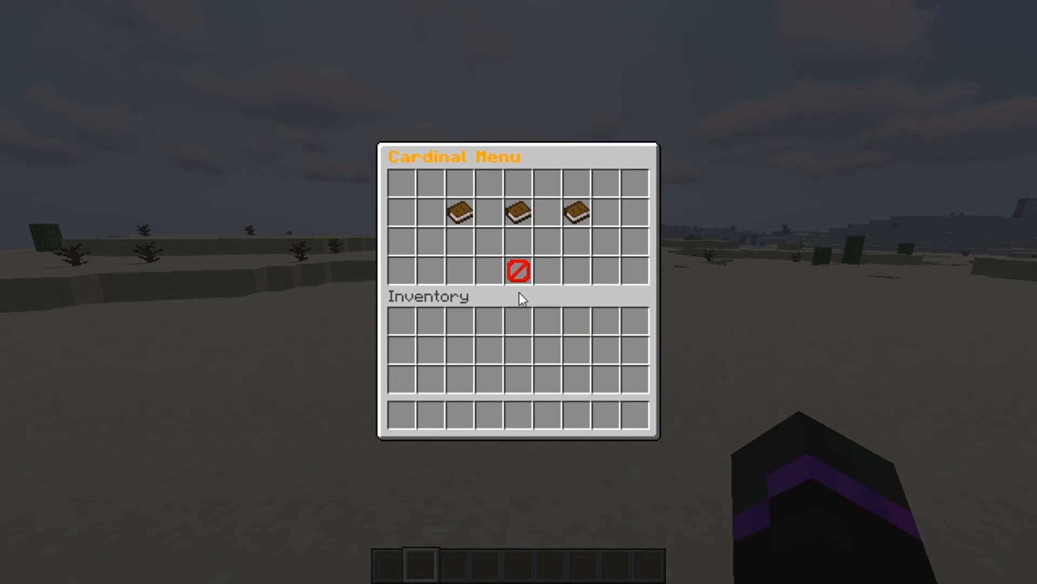
Step: View the Anti Cheat Settings category with its eight check items
click(458, 209)
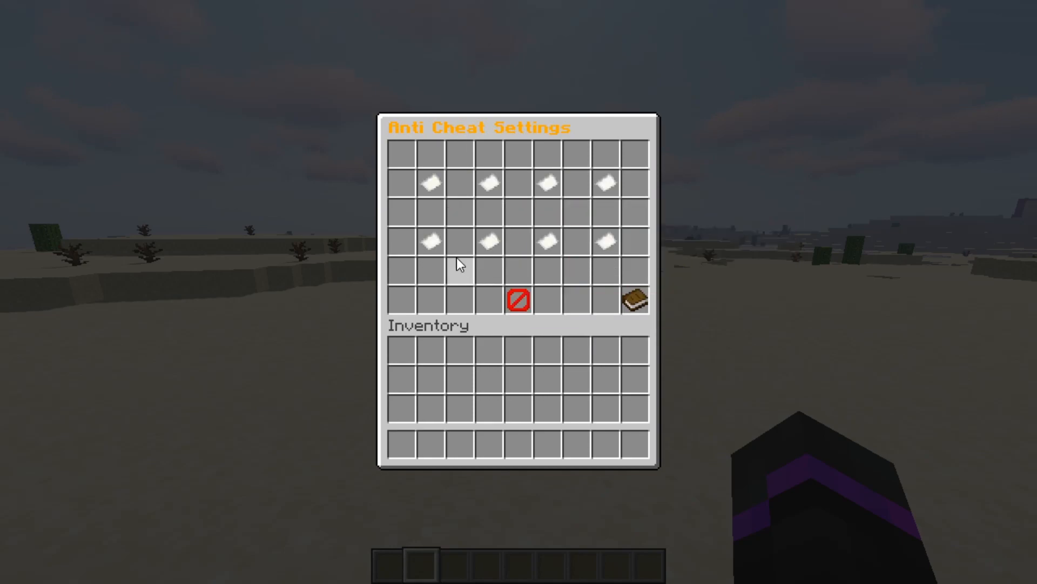
mouse_move(432, 183)
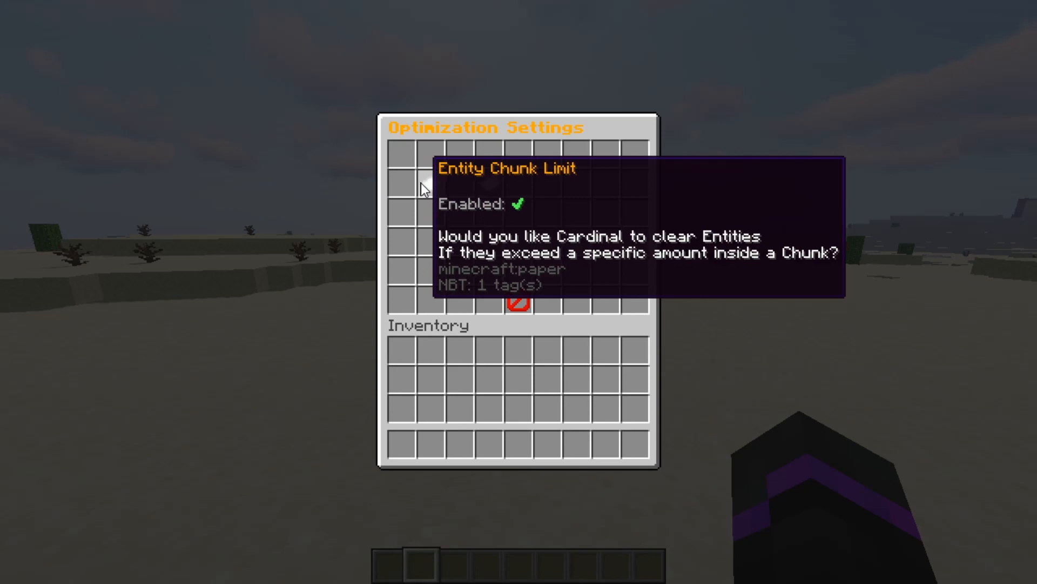
mouse_move(483, 191)
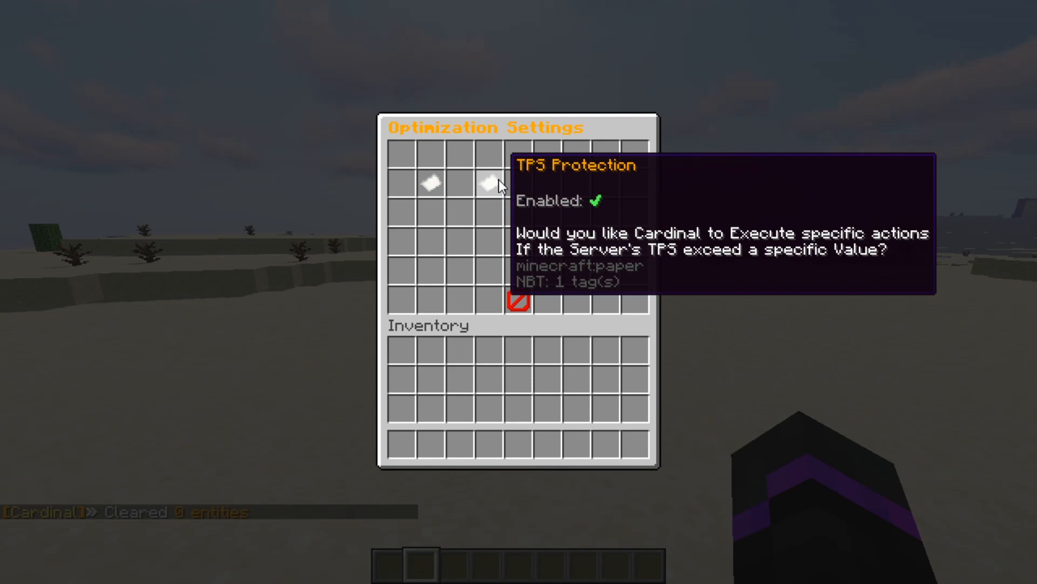
mouse_move(518, 249)
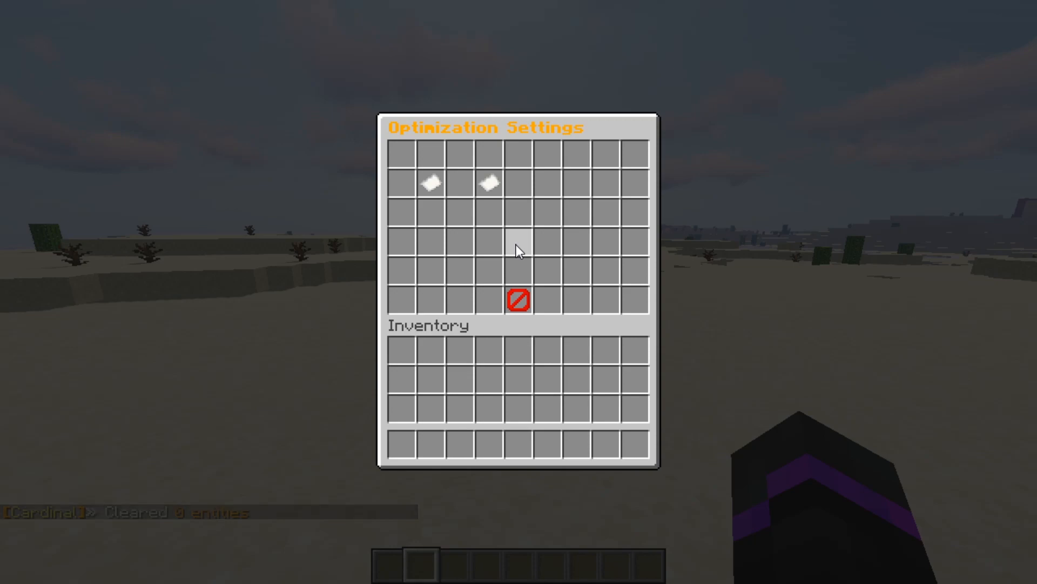
mouse_move(517, 300)
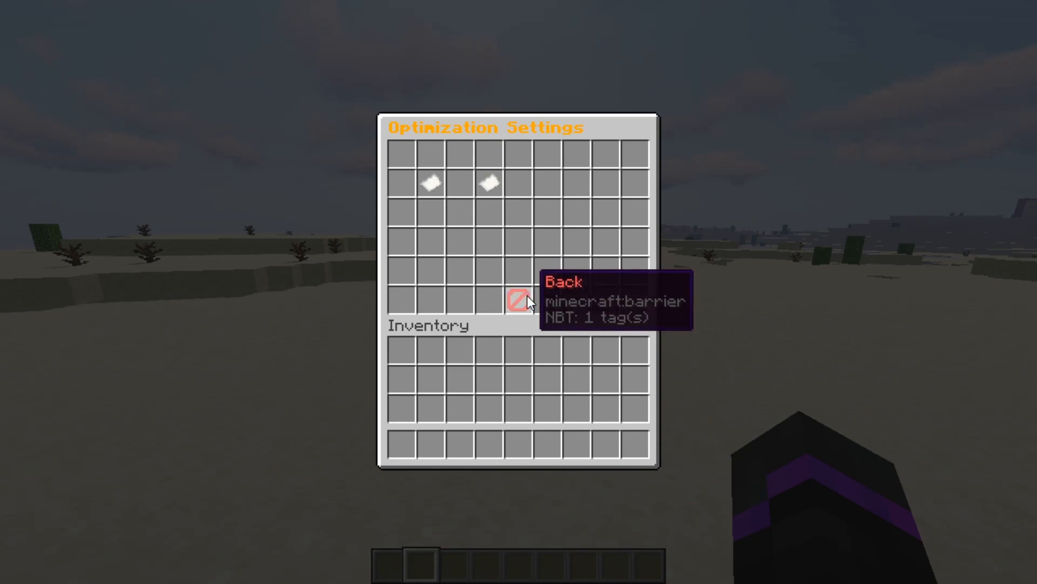
Step: Return from Optimization Settings to the main Settings categories via the Back barrier
click(520, 301)
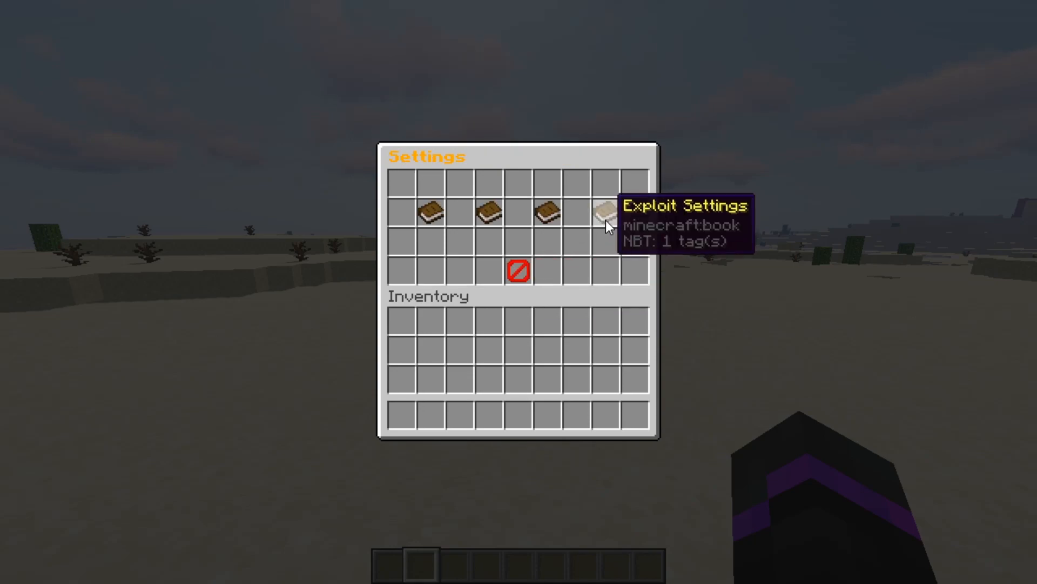
Step: View the Exploit Settings category showing its Log option enabled
click(602, 212)
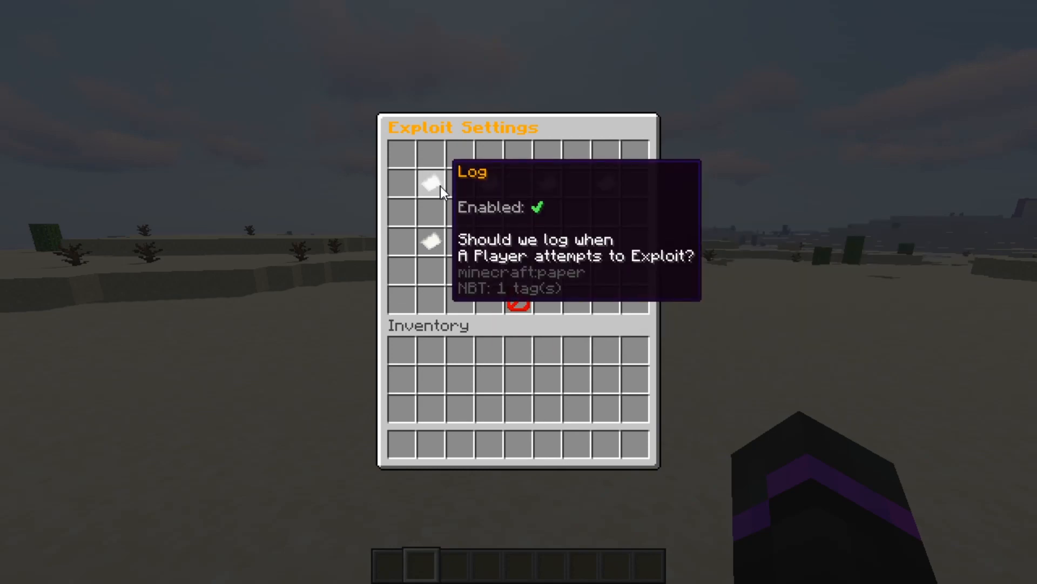
mouse_move(444, 197)
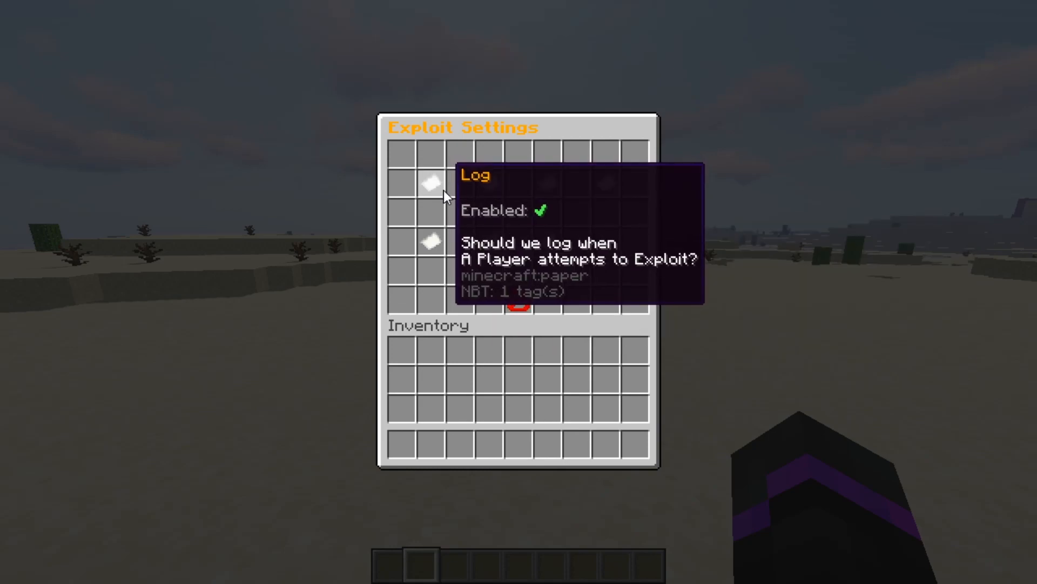
mouse_move(487, 184)
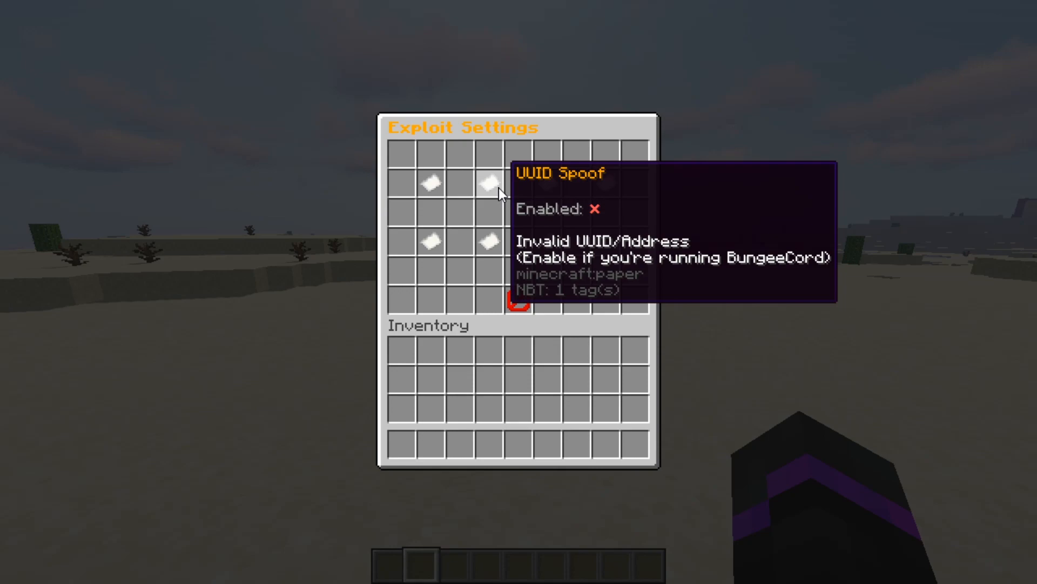
mouse_move(547, 181)
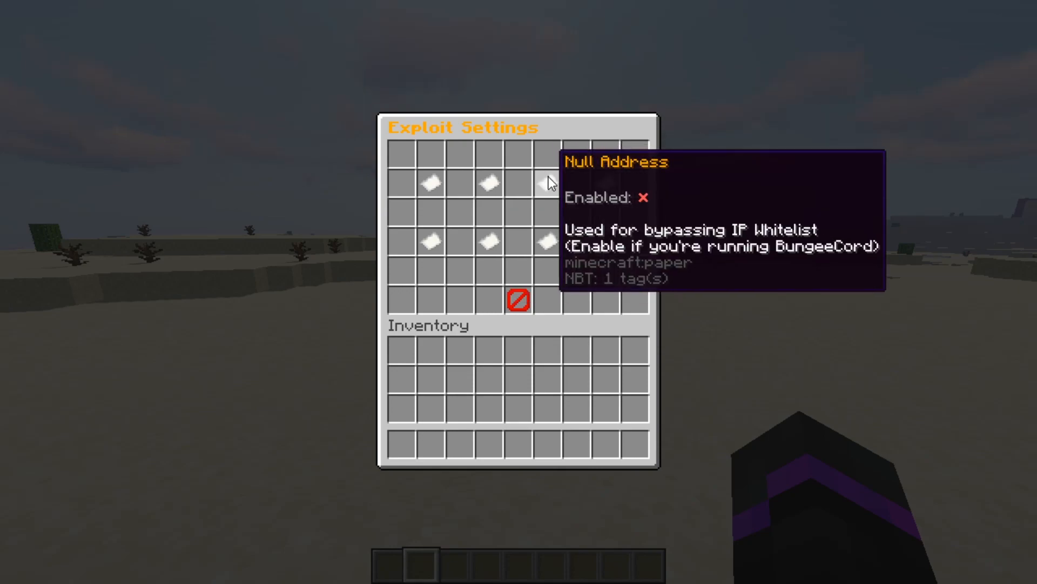
mouse_move(551, 191)
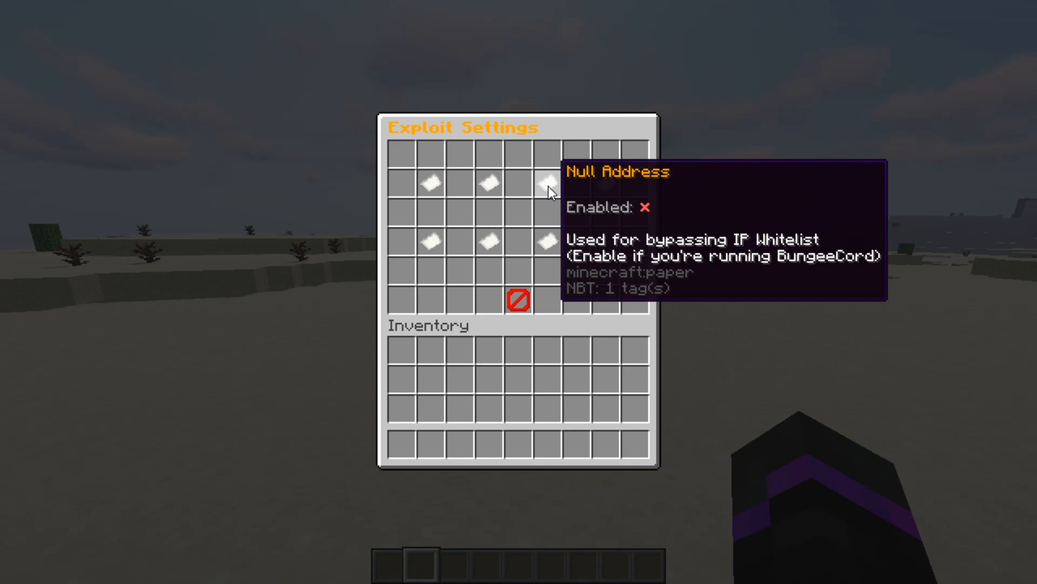
mouse_move(559, 193)
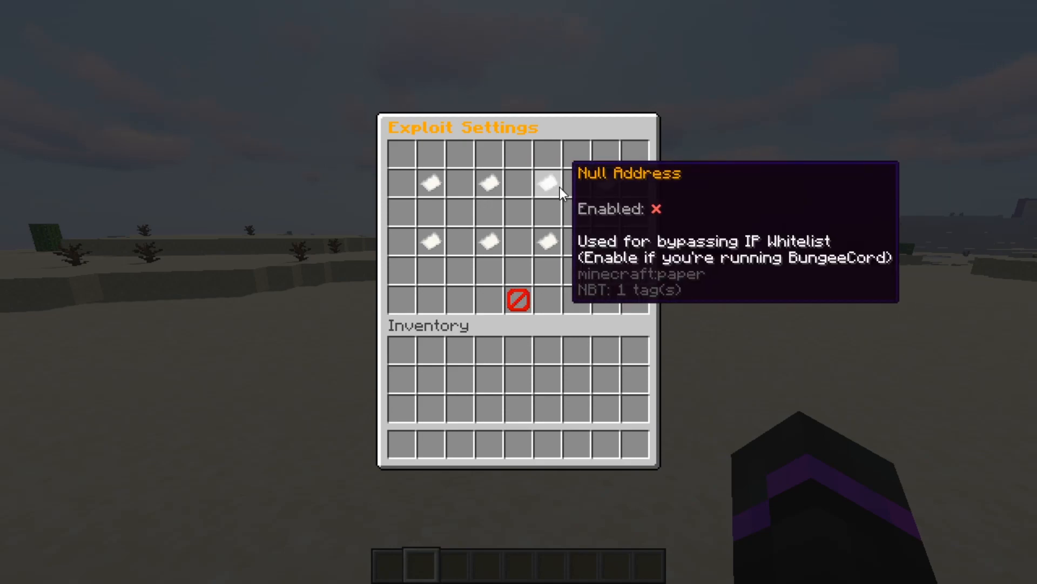
mouse_move(605, 184)
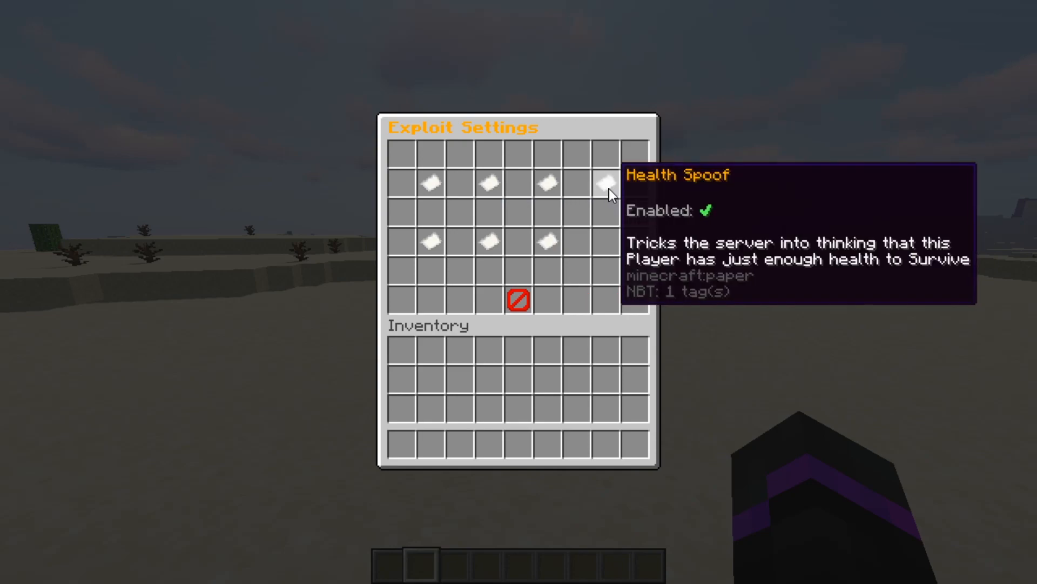
mouse_move(545, 241)
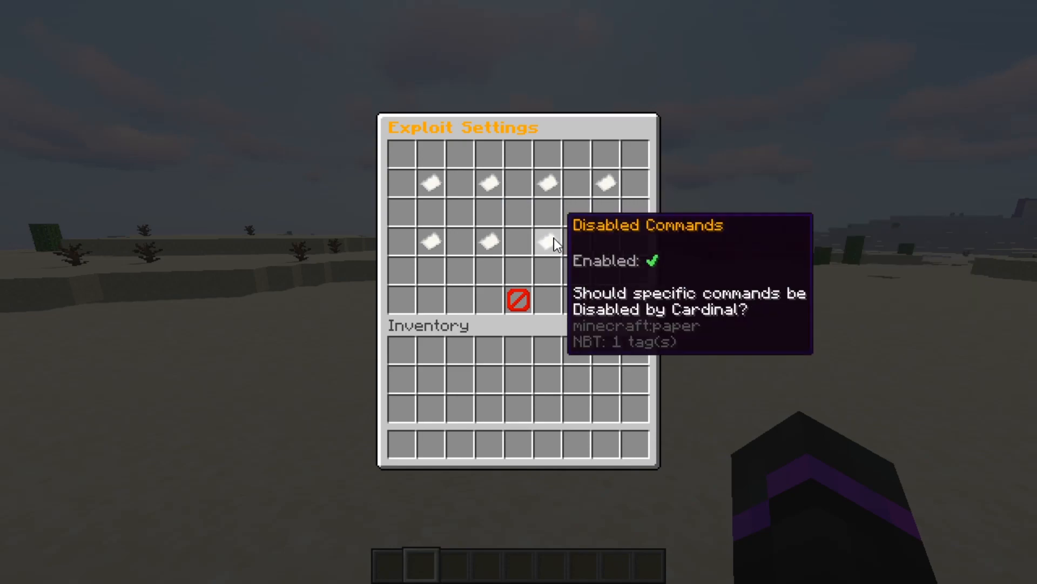
mouse_move(456, 241)
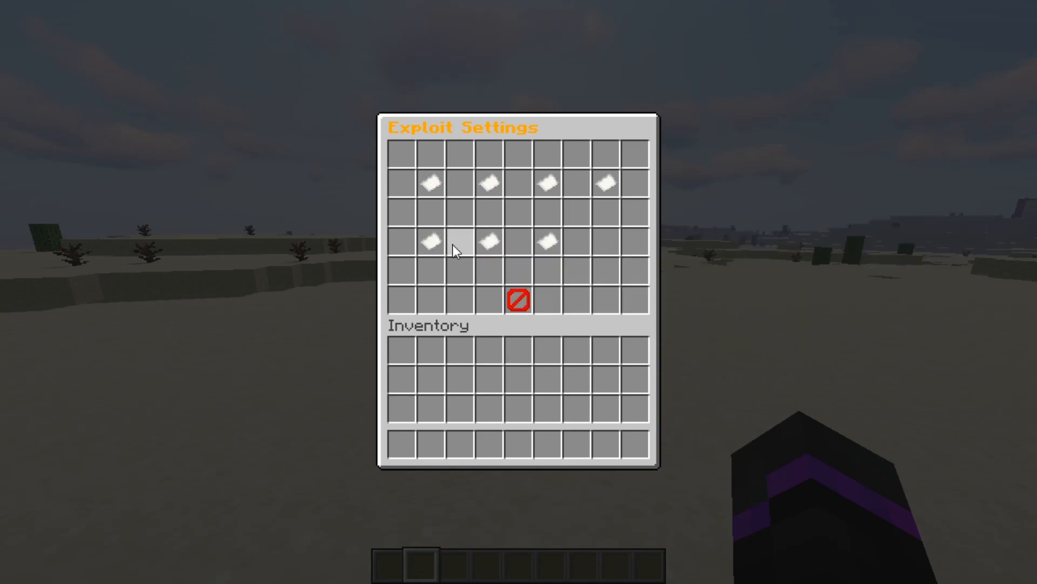
mouse_move(431, 240)
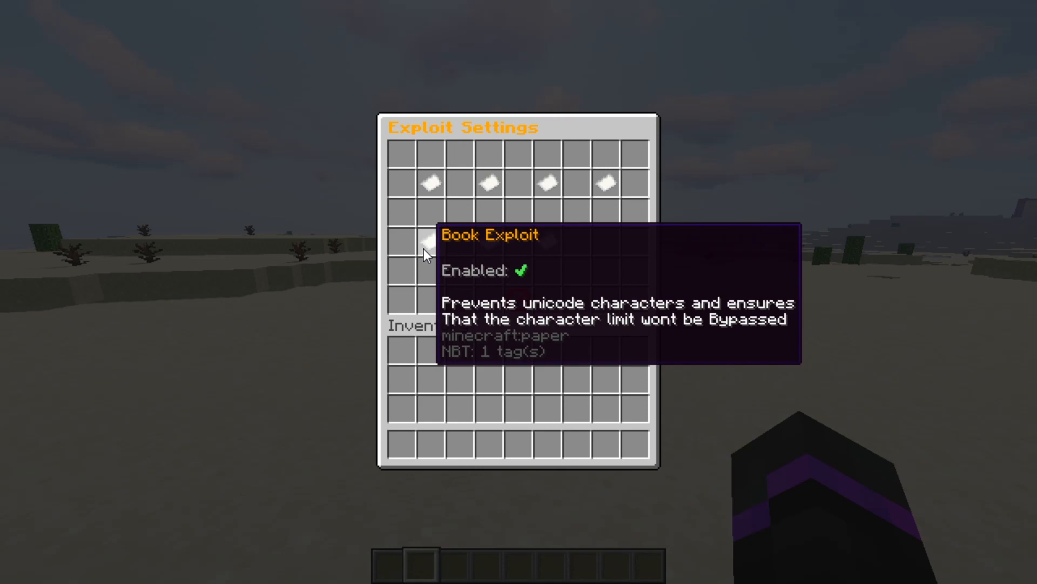
mouse_move(488, 241)
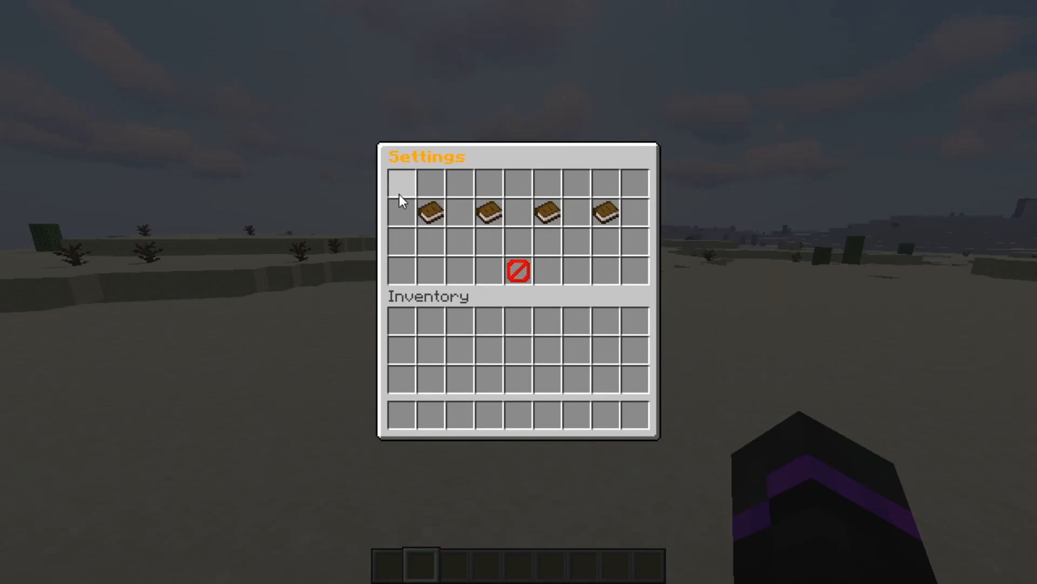
mouse_move(601, 238)
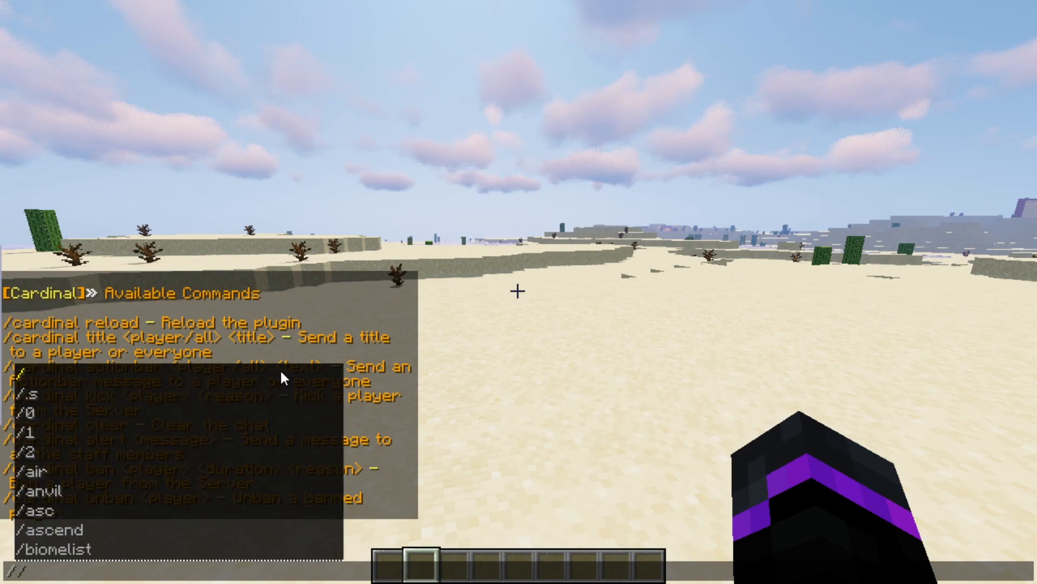
Step: Send the title '&eH...' to all players with /cd title all
text(/cd title)
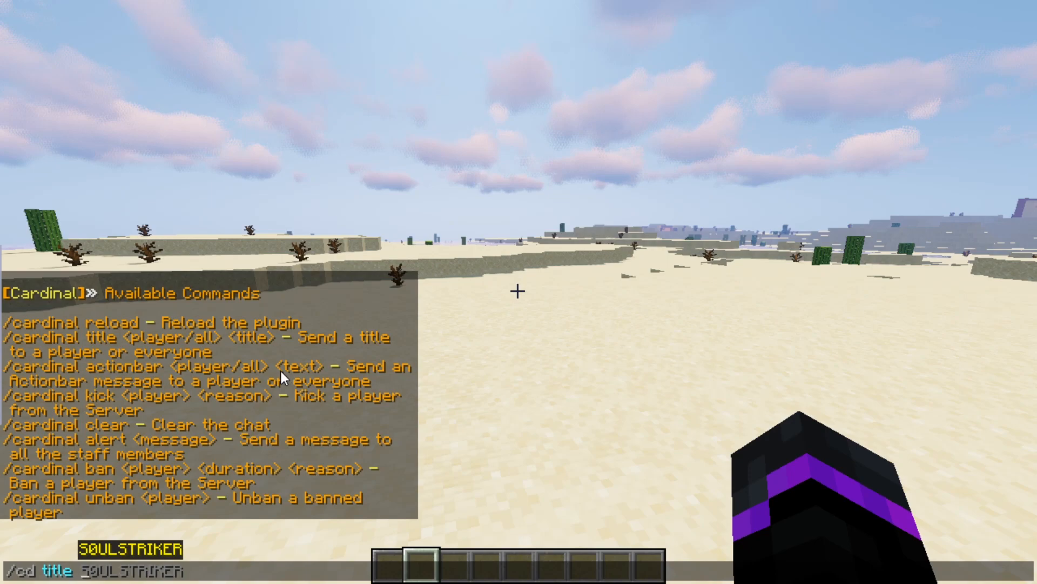
text(all)
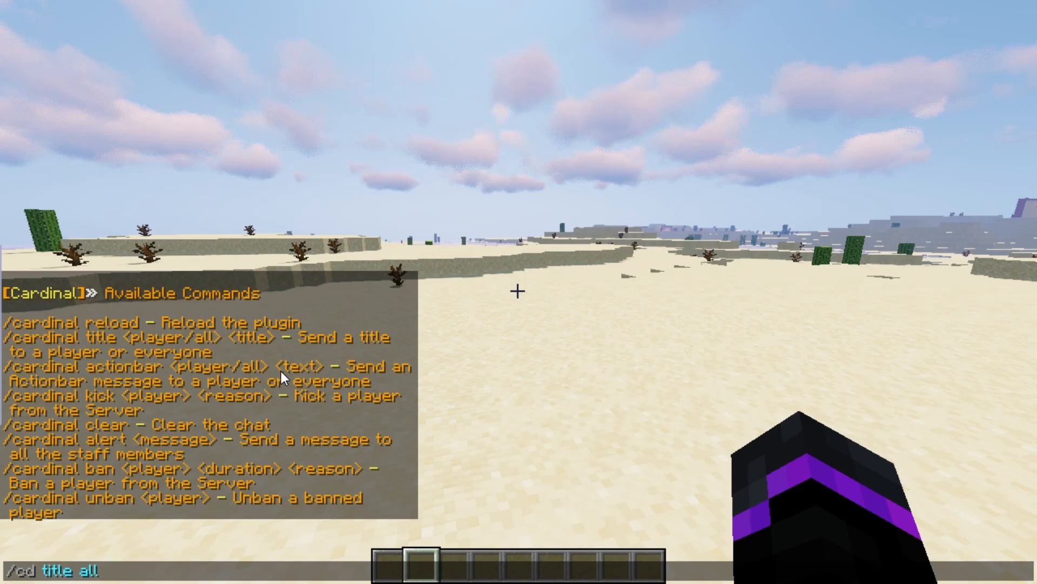
text(&eH)
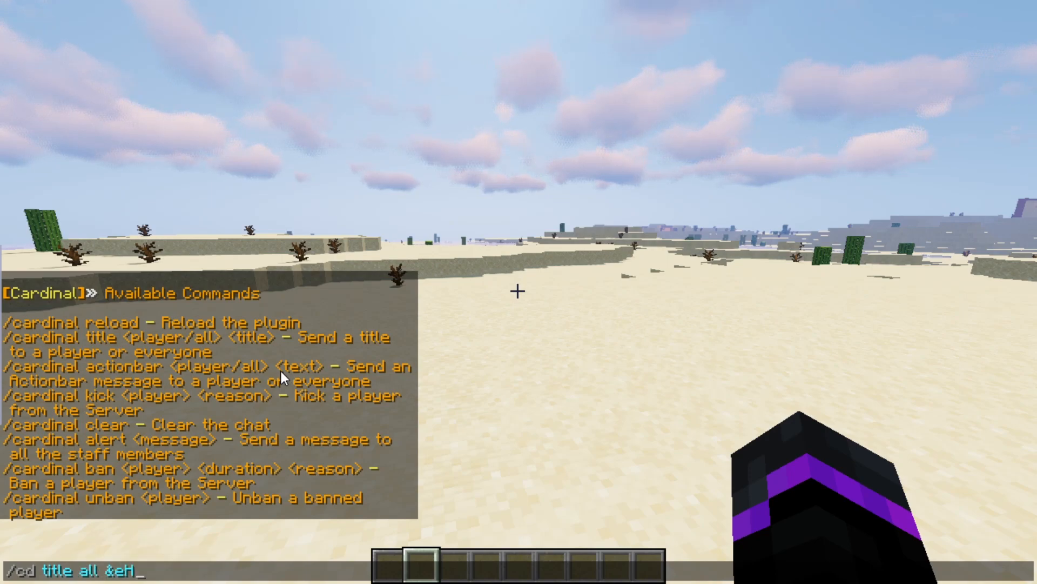
key(Return)
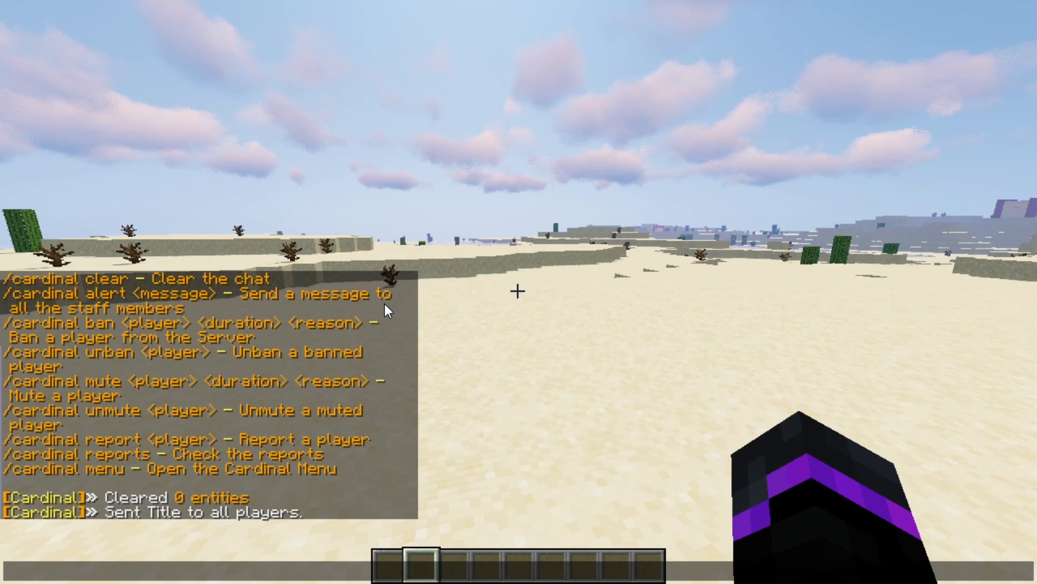
Step: Enter '/cd title all &eHey guys' and target all players for the next message command
text(/cd title all &eHey guys)
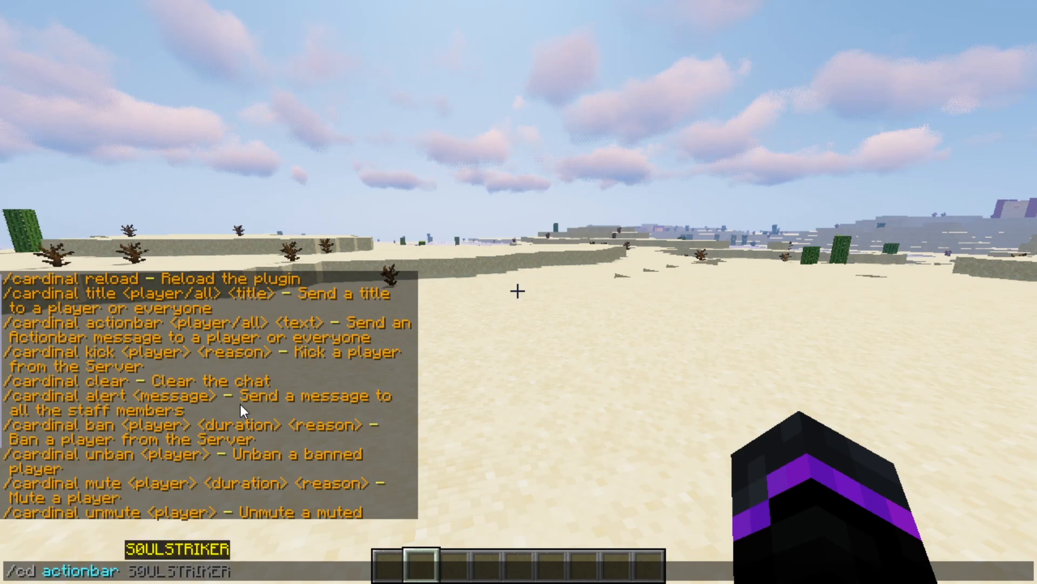
text(all)
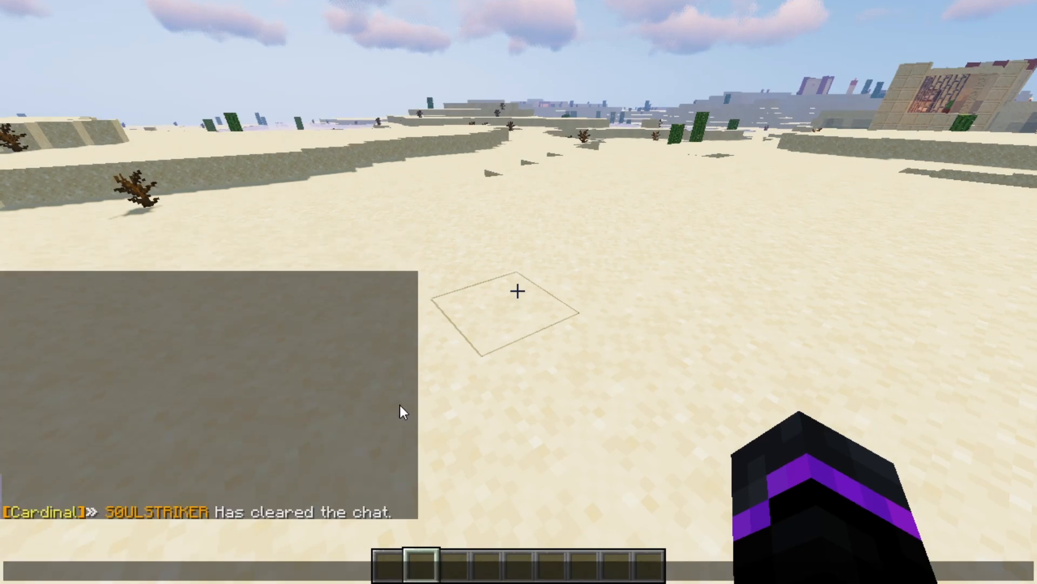
mouse_move(395, 408)
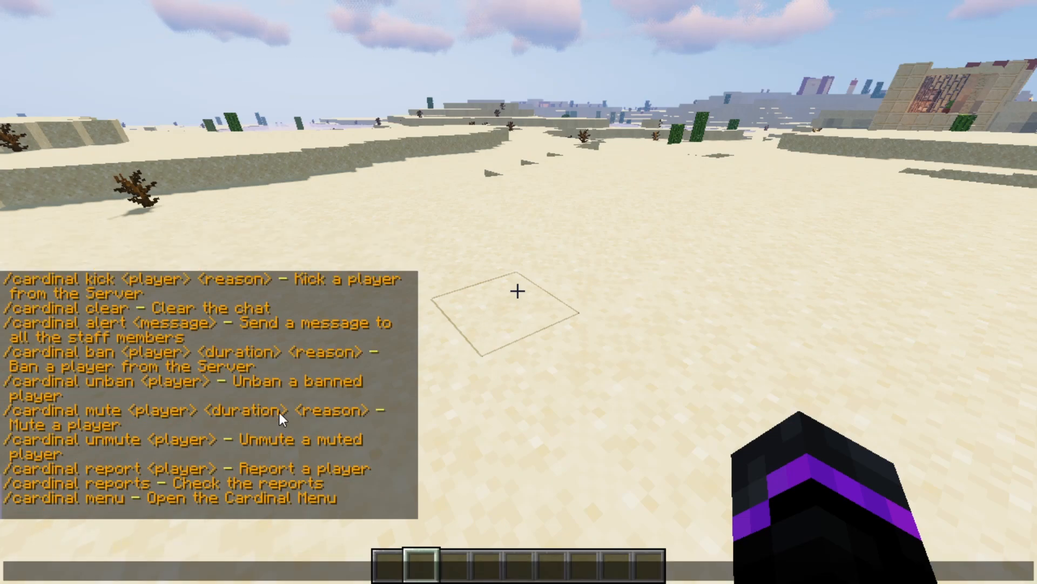
mouse_move(240, 442)
text(/cd report)
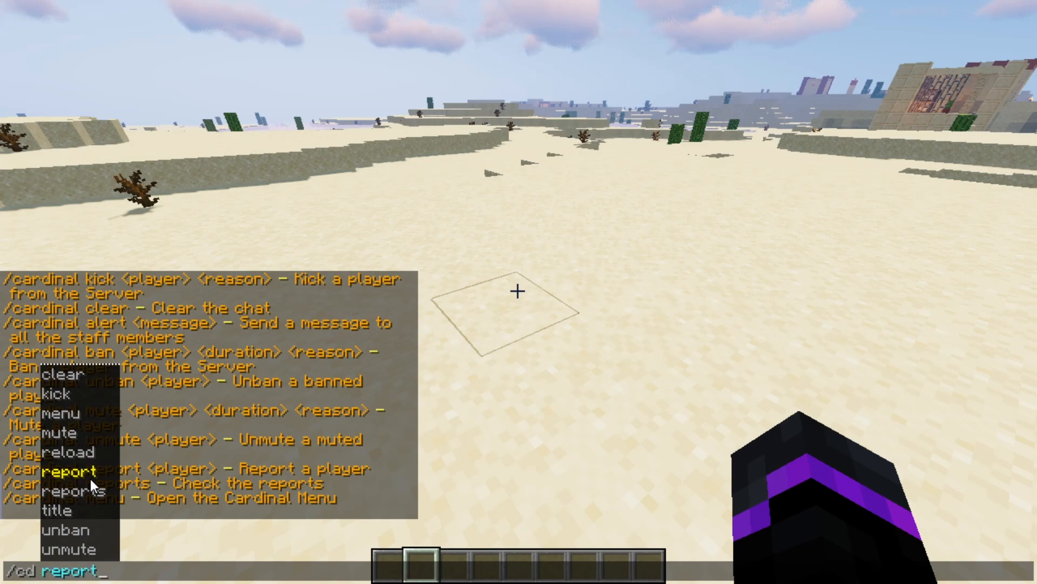
text(S0ULSTRIKER)
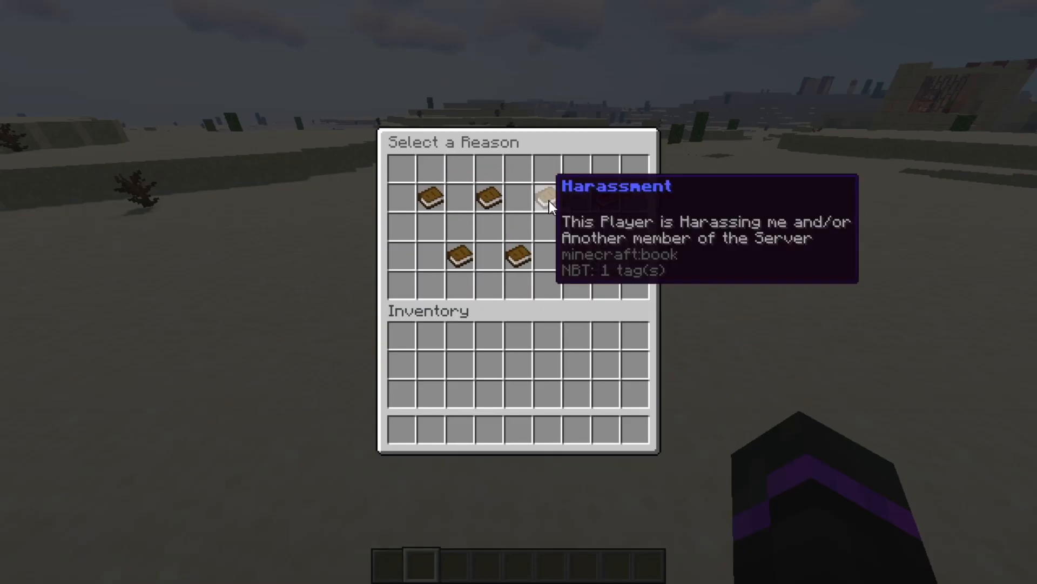
mouse_move(523, 259)
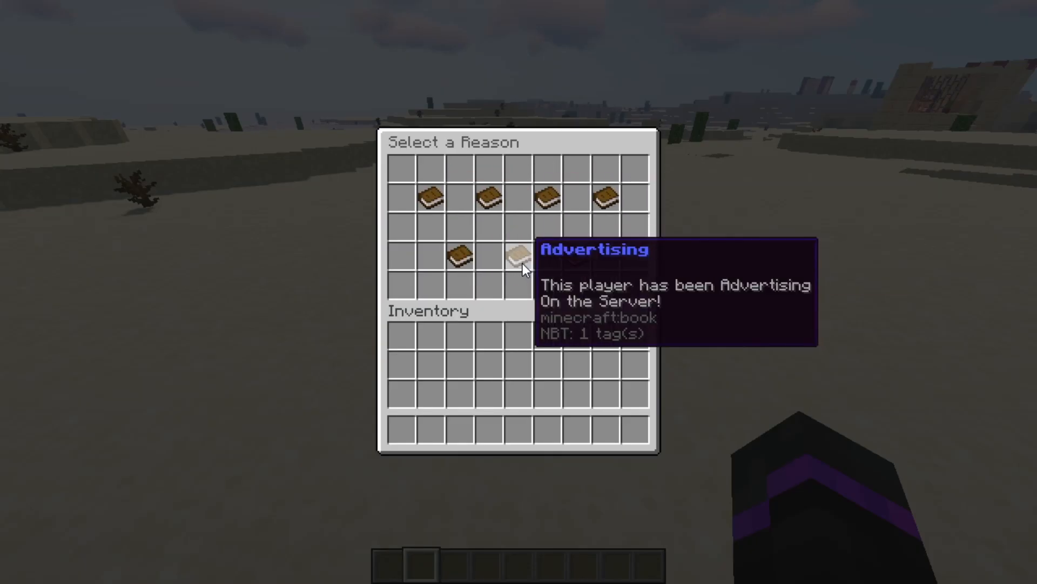
mouse_move(460, 255)
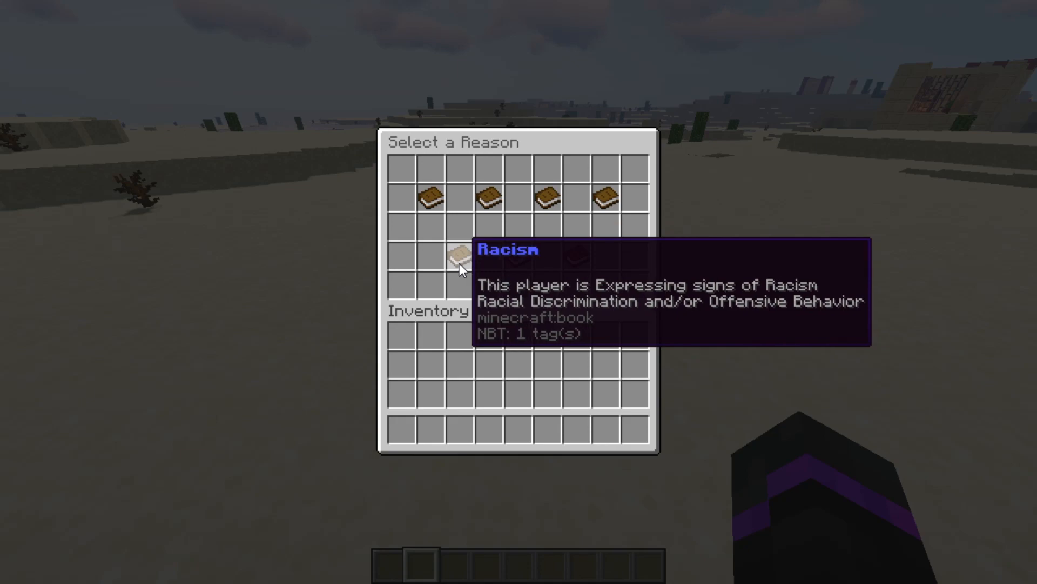
click(452, 252)
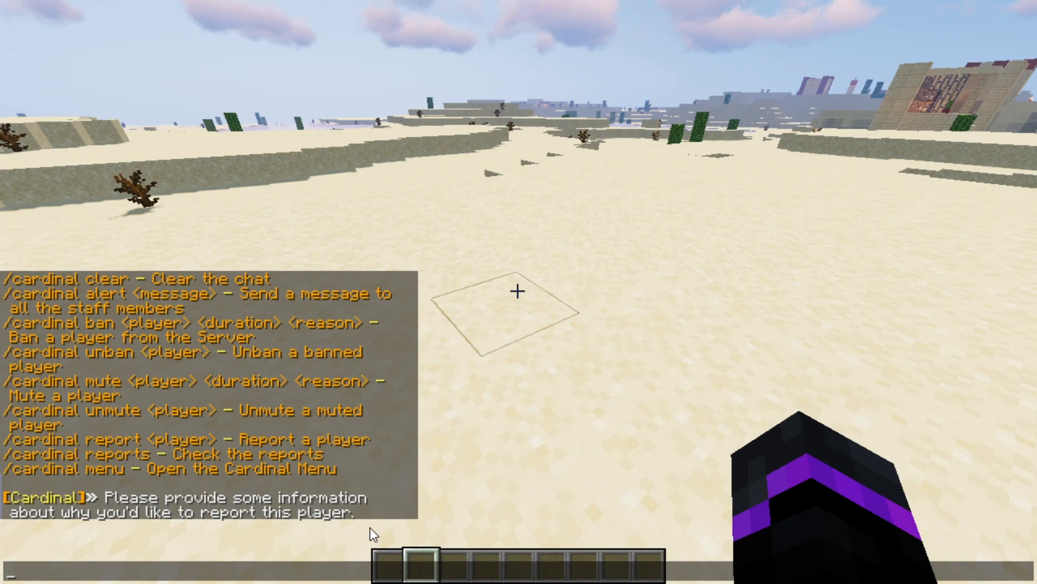
text(His)
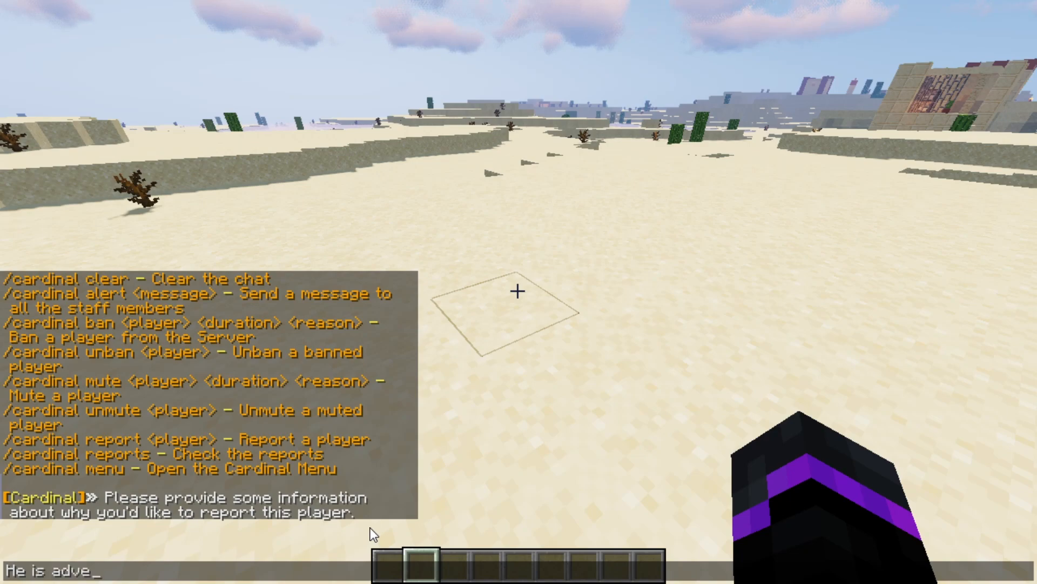
text(rtising his ser)
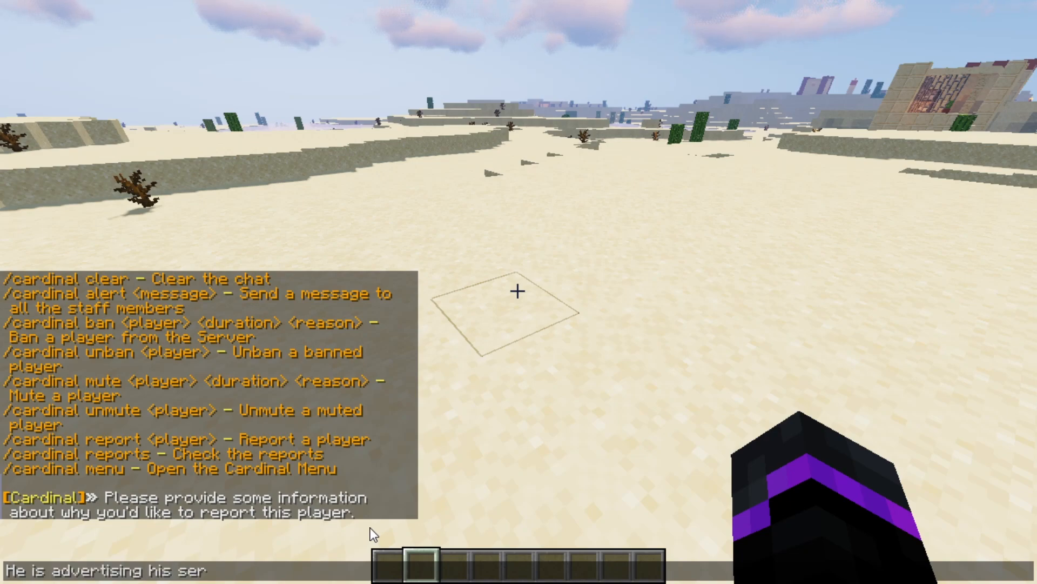
key(Return)
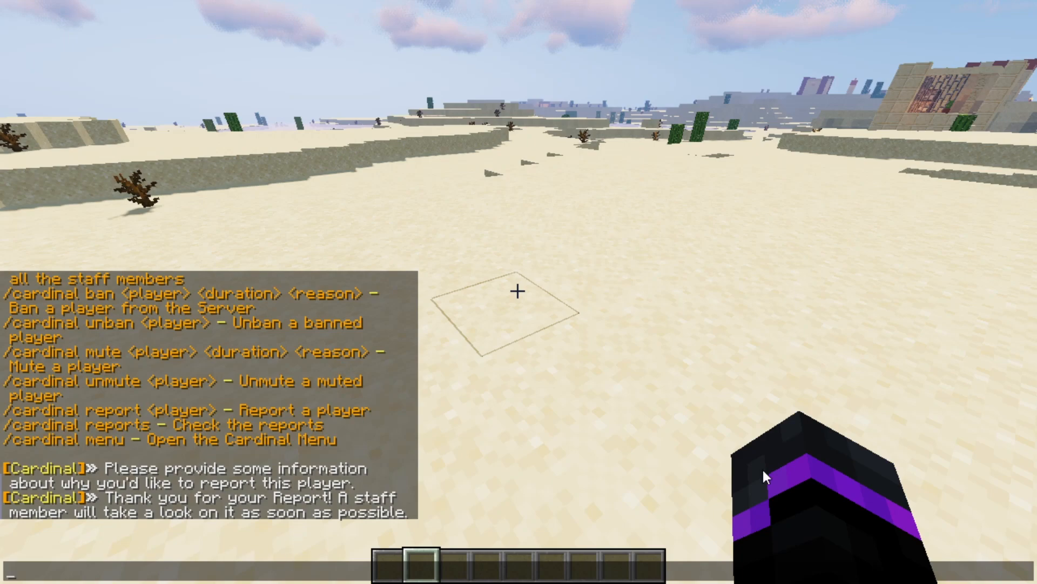
mouse_move(423, 509)
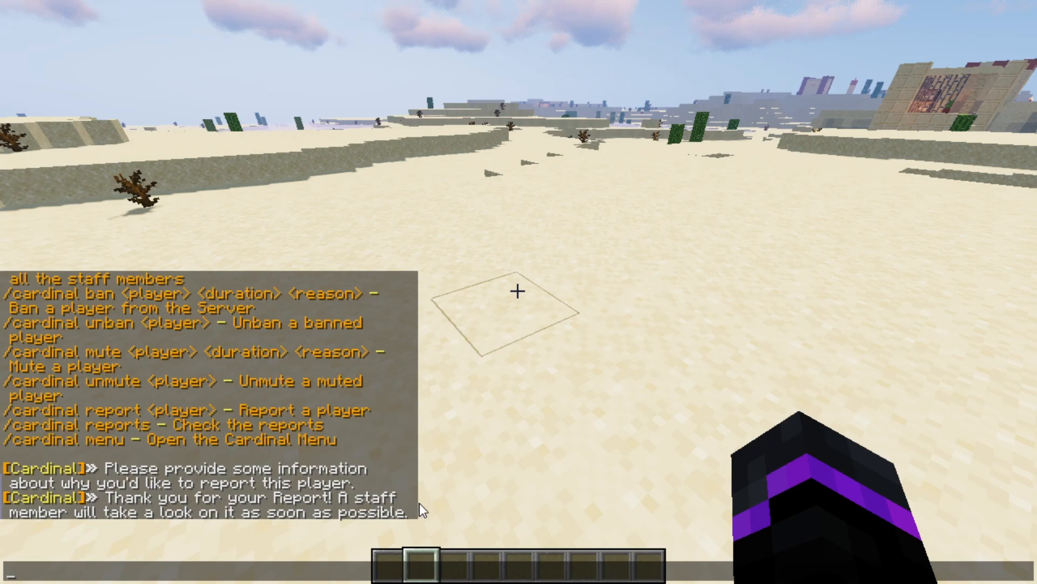
text(/cd reports)
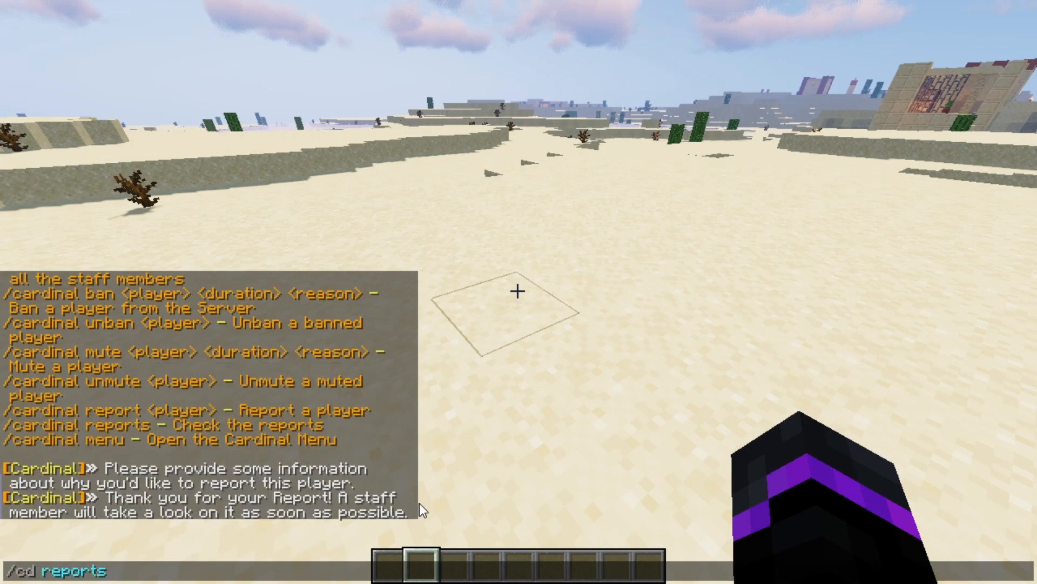
Step: View the Reported Players list from /cd reports, close it and review the advertising report in chat
key(Return)
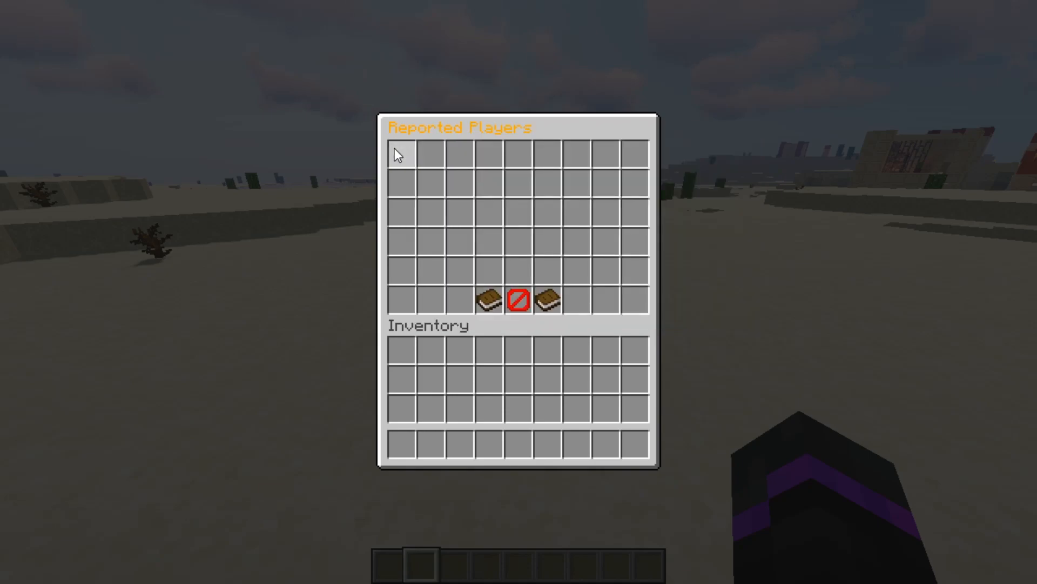
key(Escape)
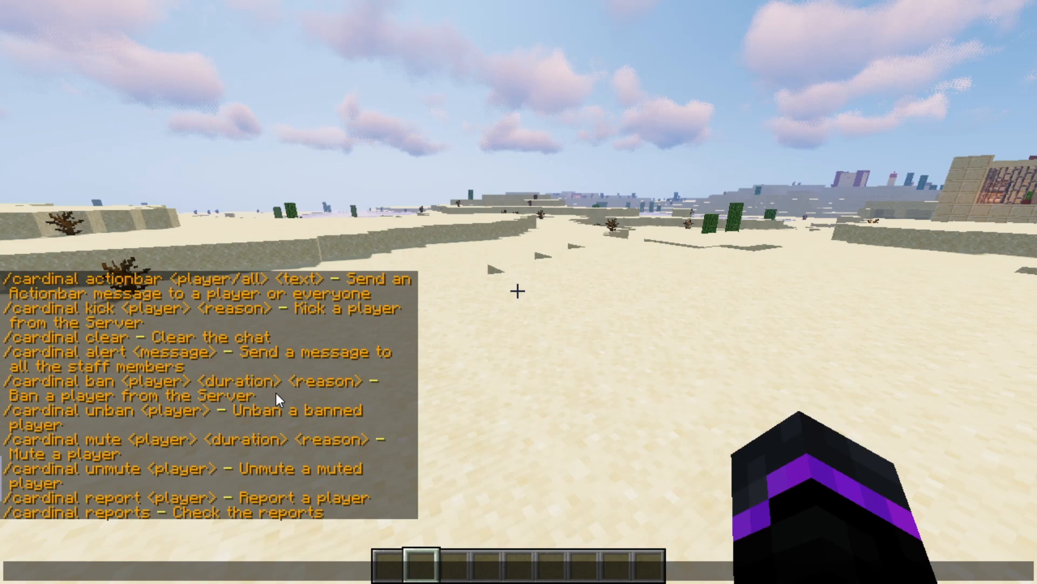
mouse_move(218, 374)
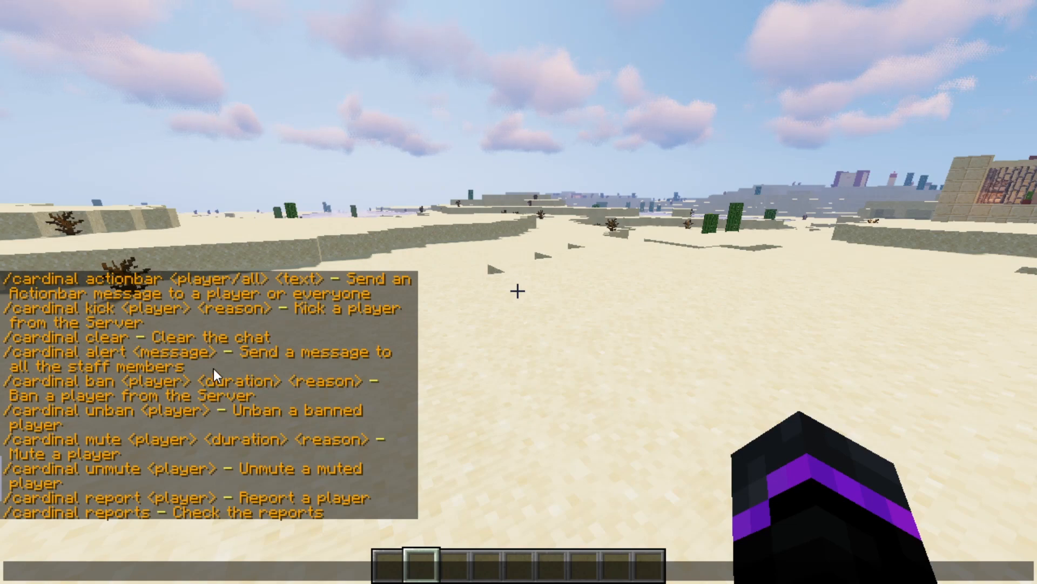
mouse_move(112, 387)
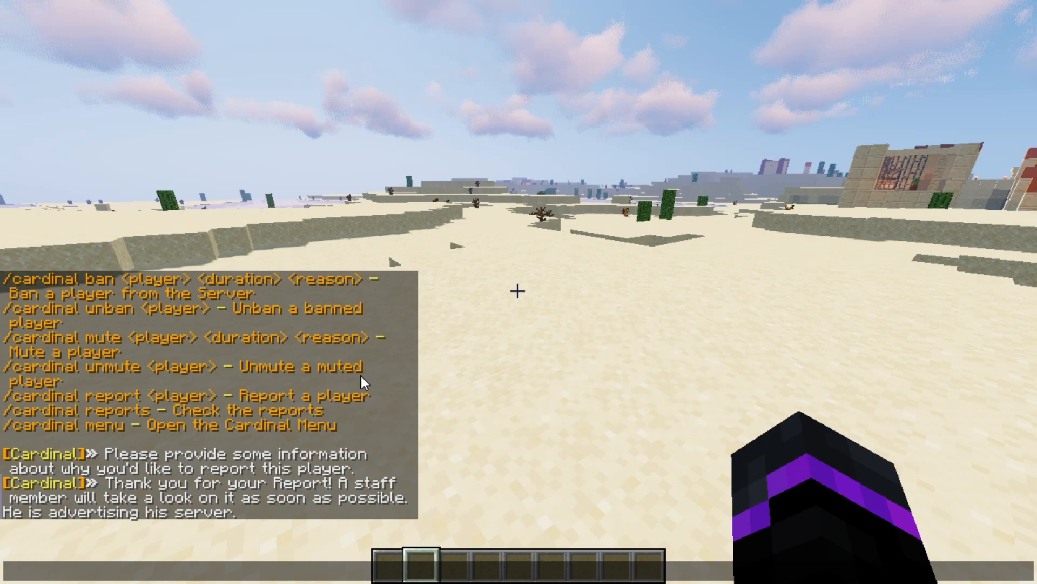
mouse_move(266, 383)
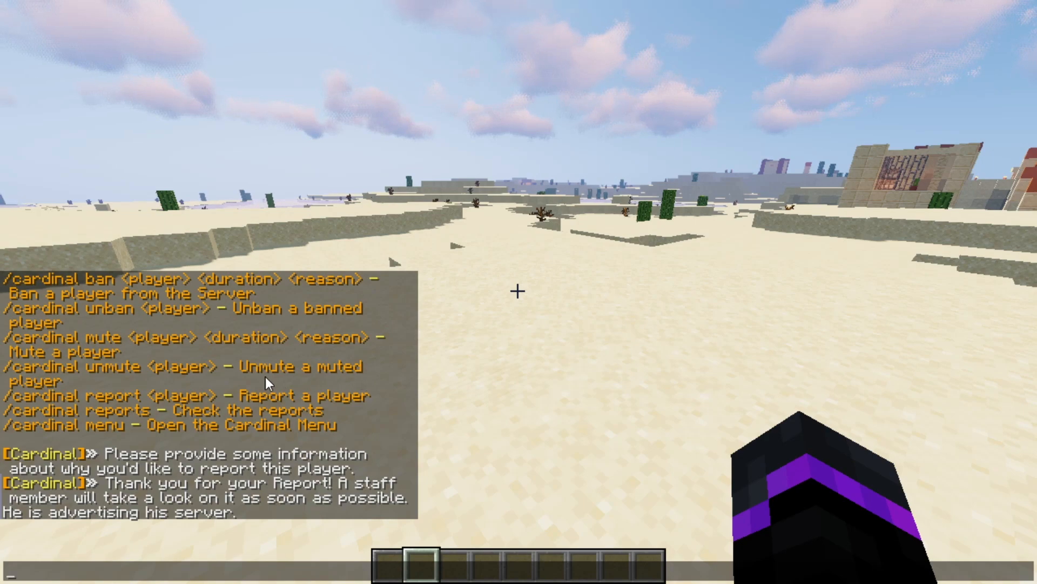
mouse_move(152, 343)
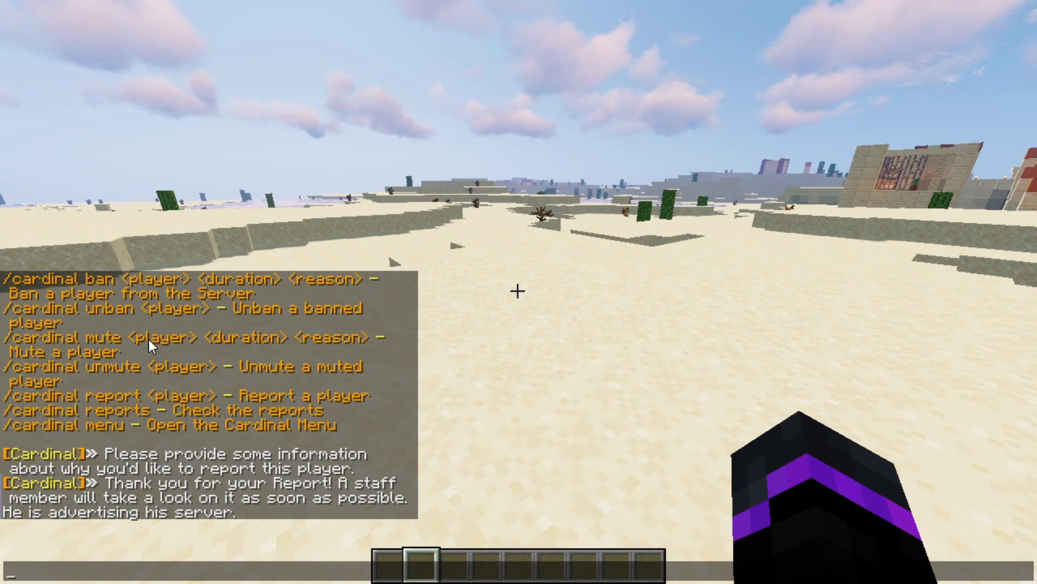
scroll(up, 3)
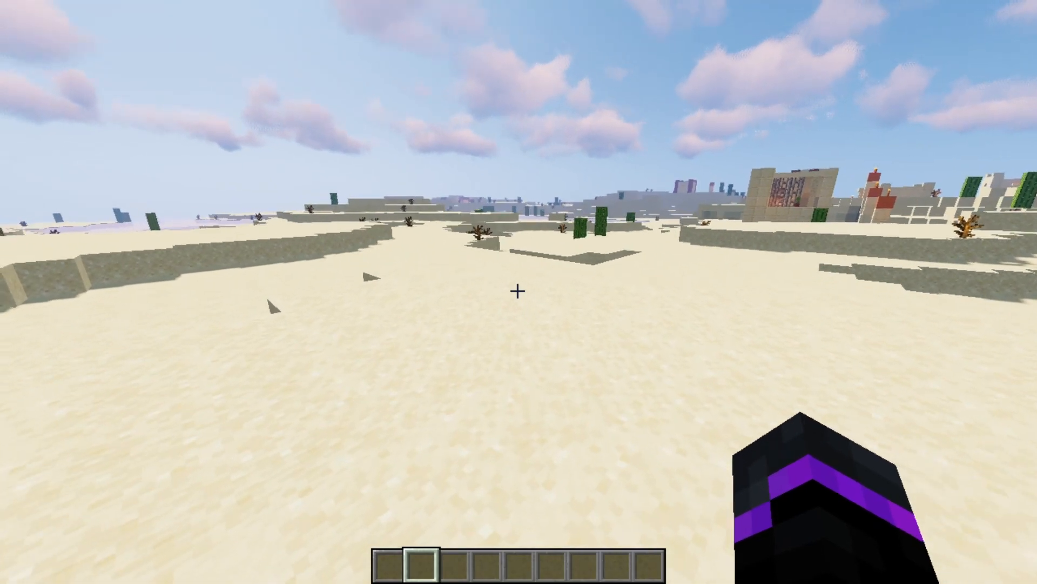
Step: Switch the camera view while waiting for Cardinal's '0 entities cleared' chat message
key(F5)
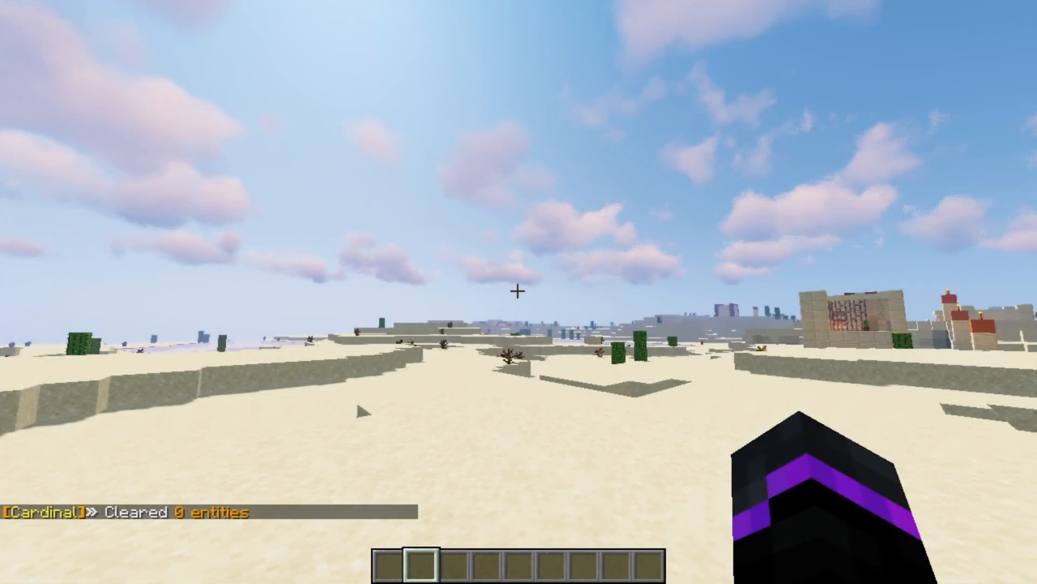
mouse_move(519, 292)
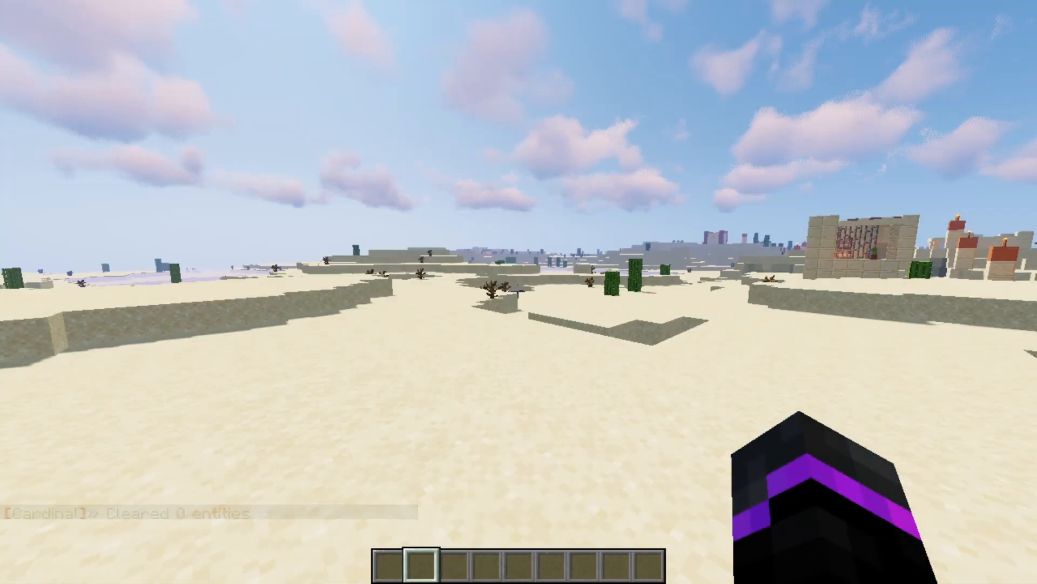
mouse_move(519, 291)
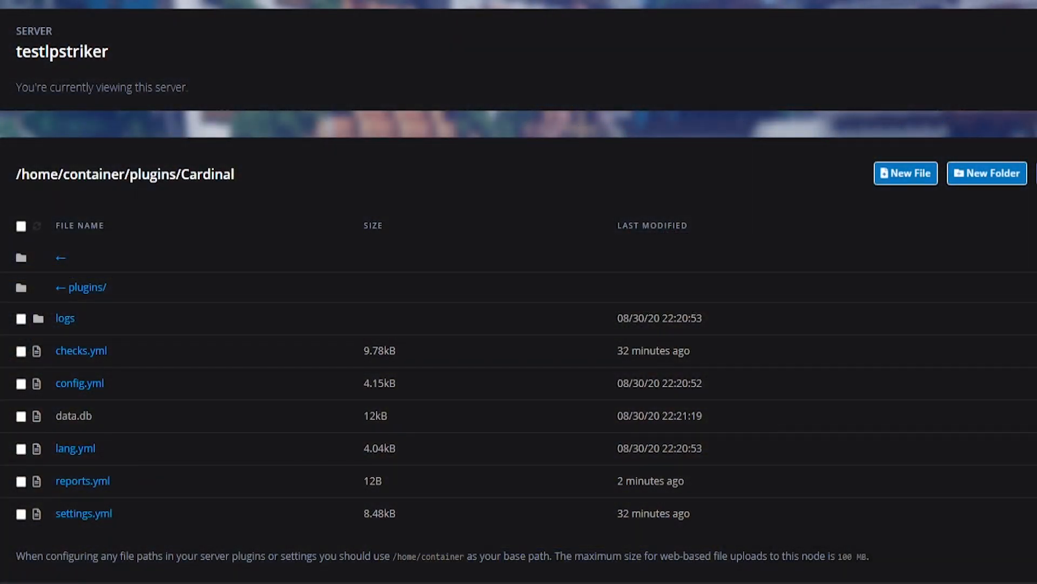
mouse_move(299, 325)
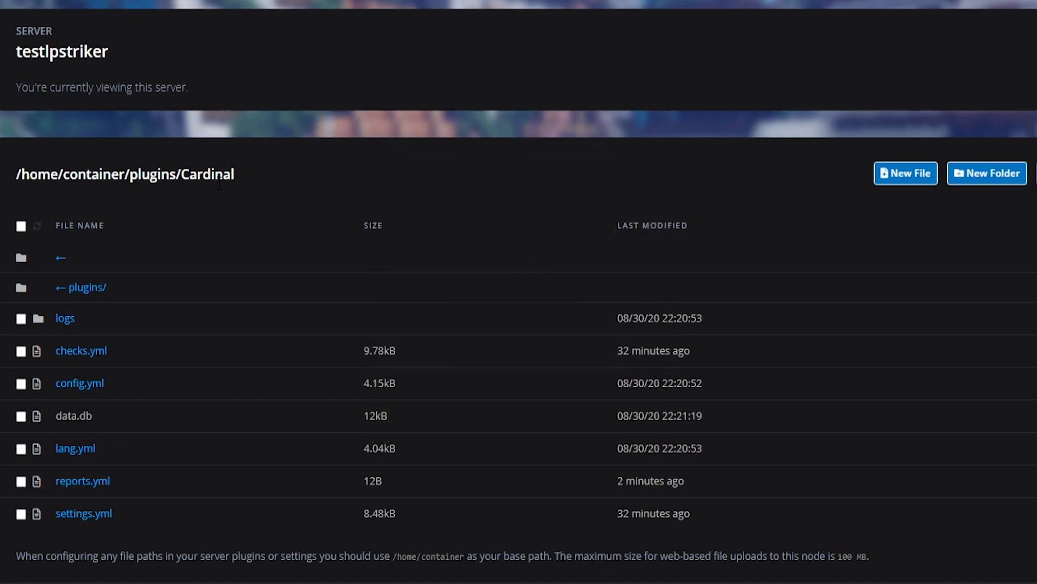
mouse_move(220, 208)
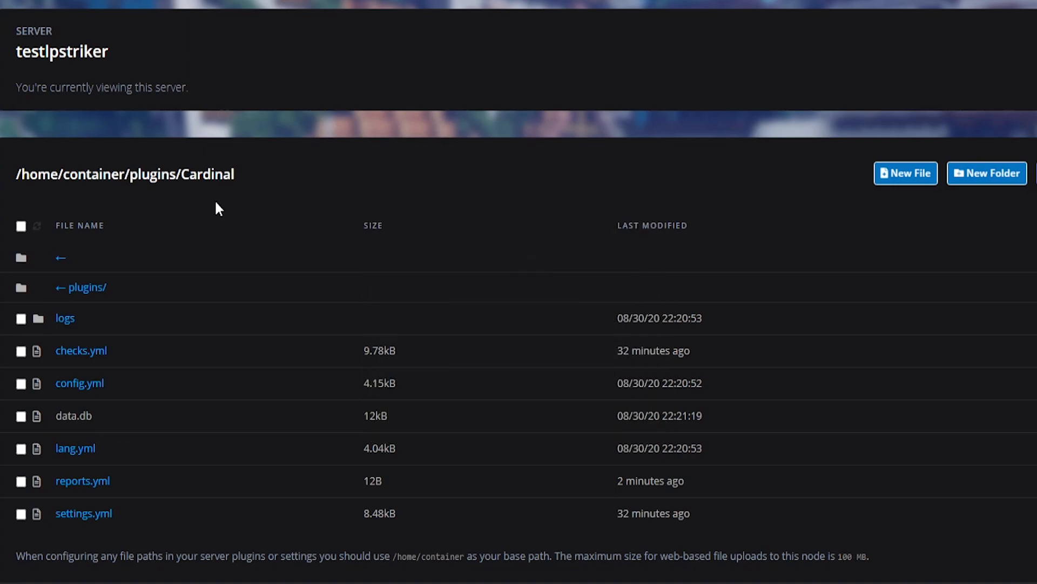
click(21, 350)
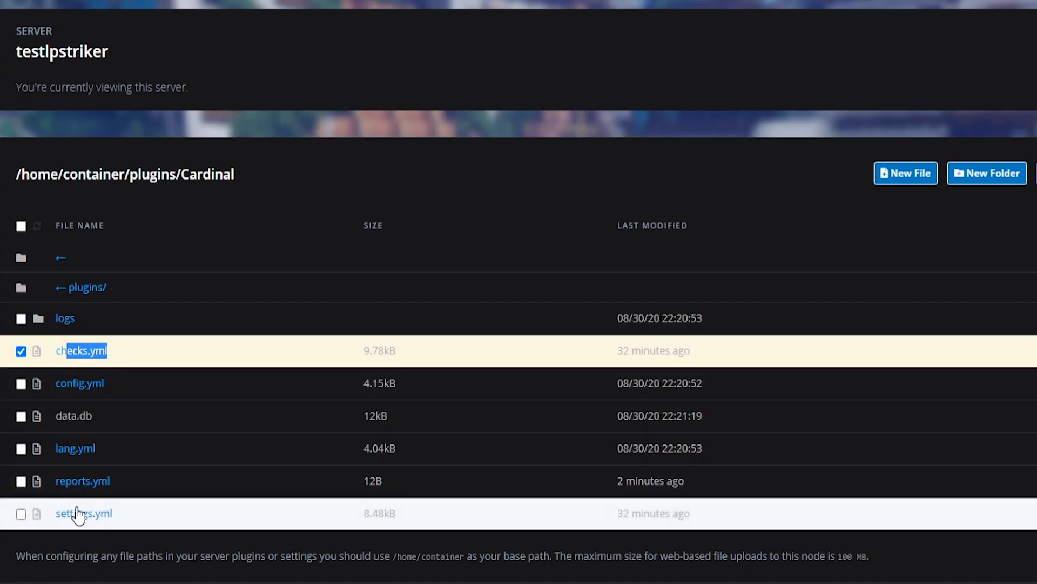
click(83, 512)
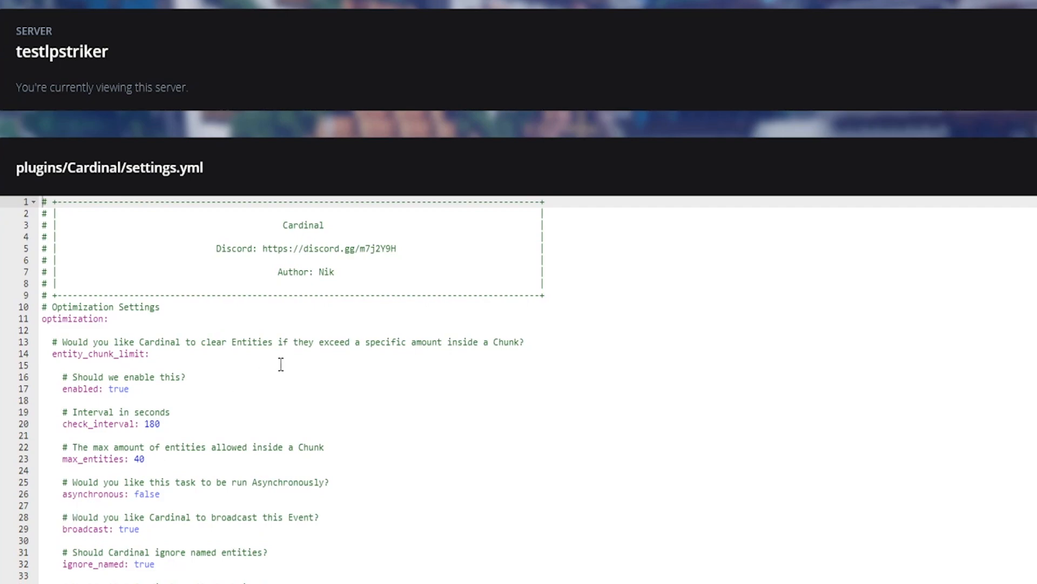
Step: Review settings.yml from entity_chunk_limit down to tps_protection (trigger 13.5, recover 18.0)
scroll(down, 3)
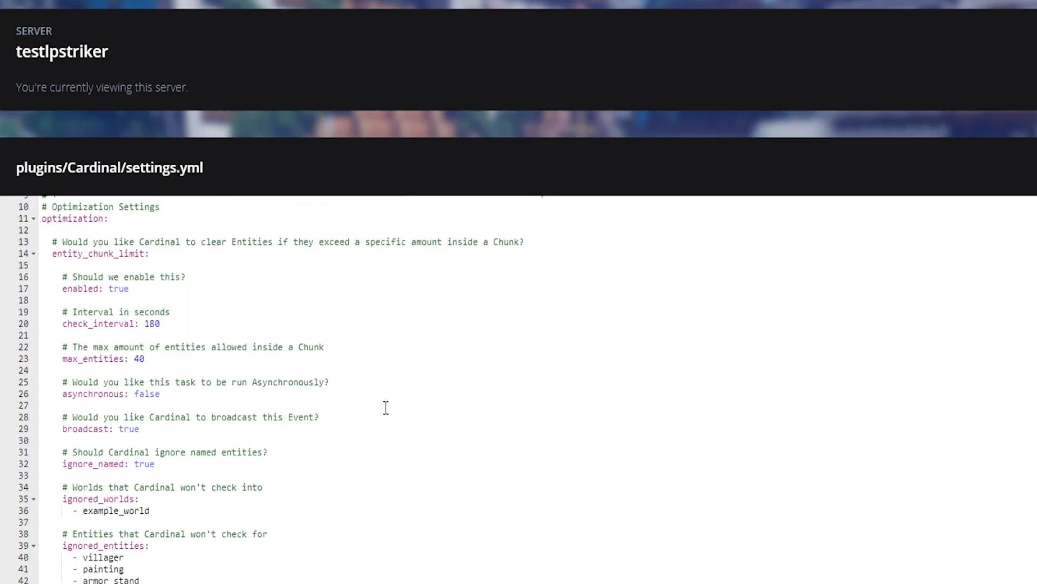
mouse_move(113, 309)
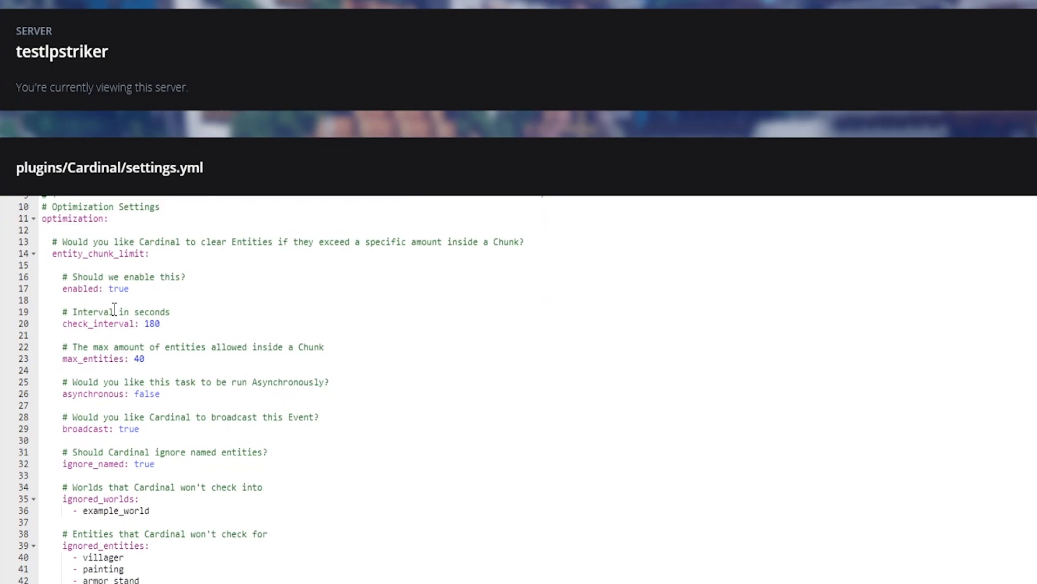
double_click(100, 253)
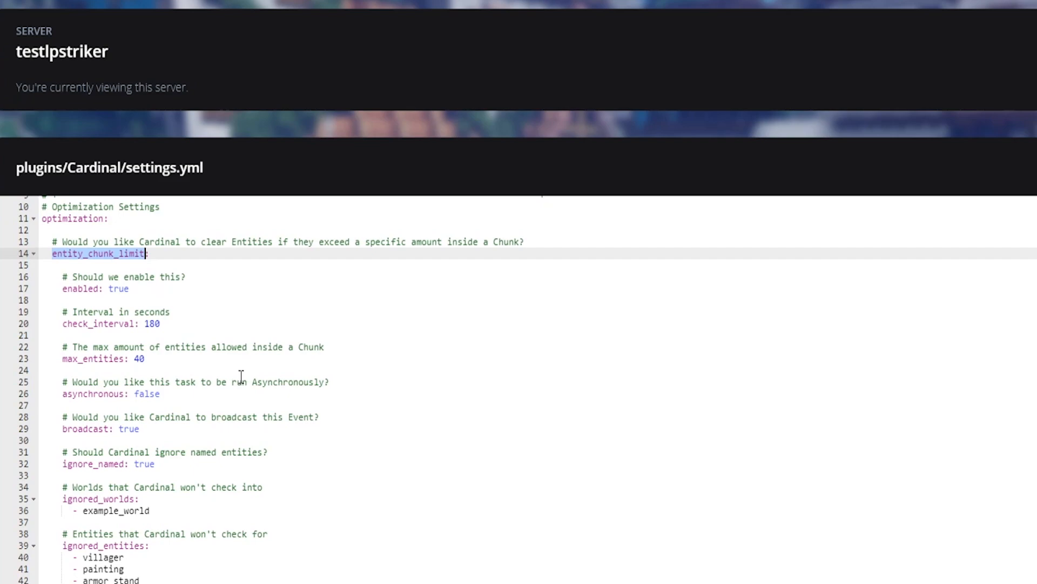
scroll(down, 3)
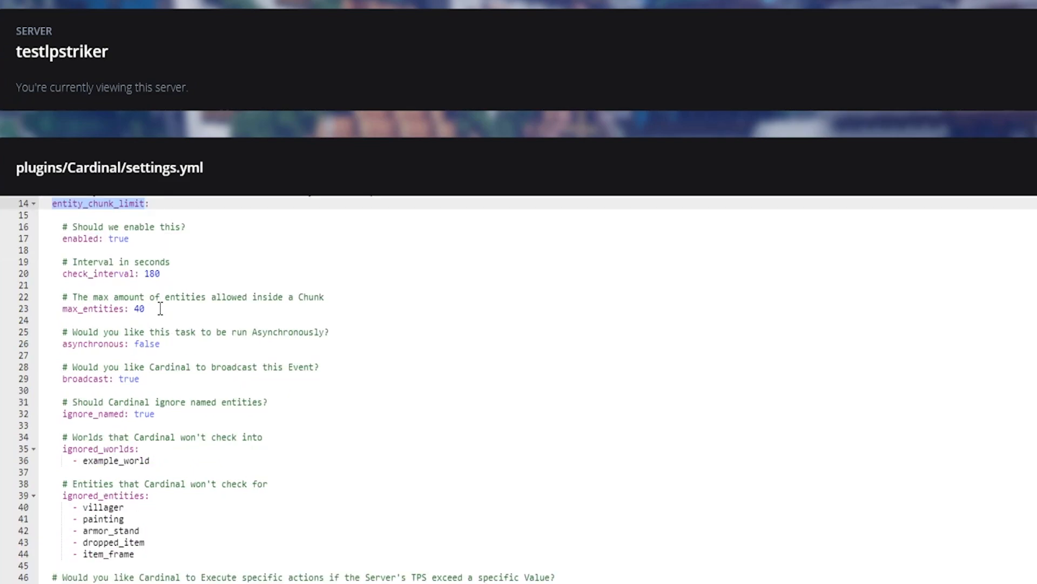
scroll(down, 3)
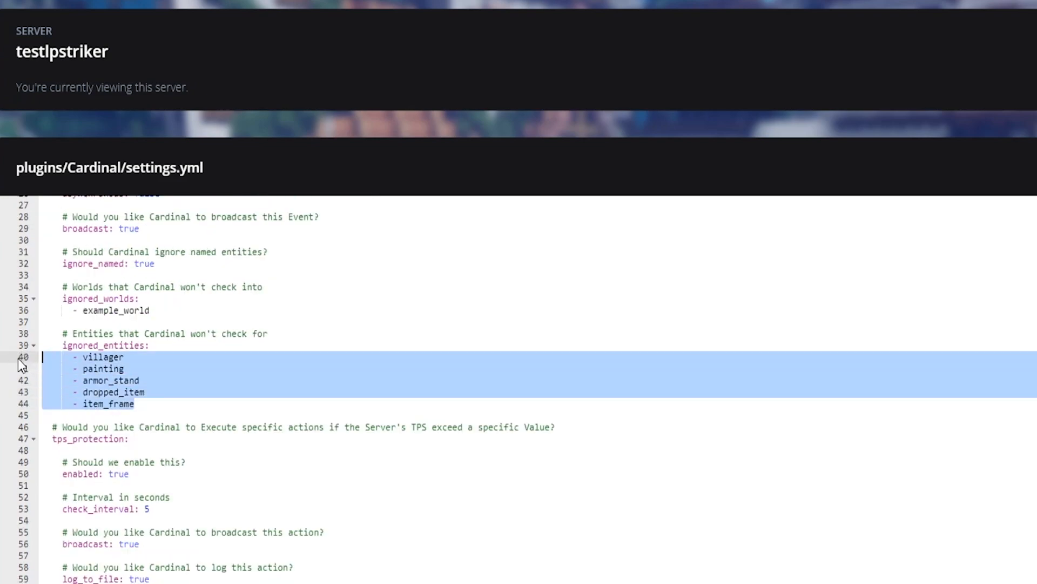
click(171, 404)
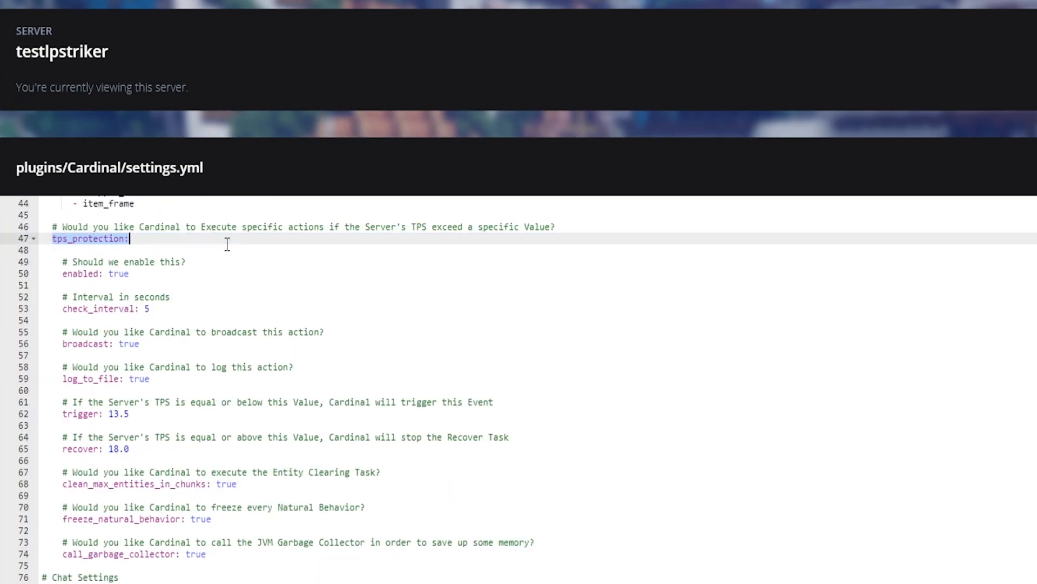
scroll(down, 3)
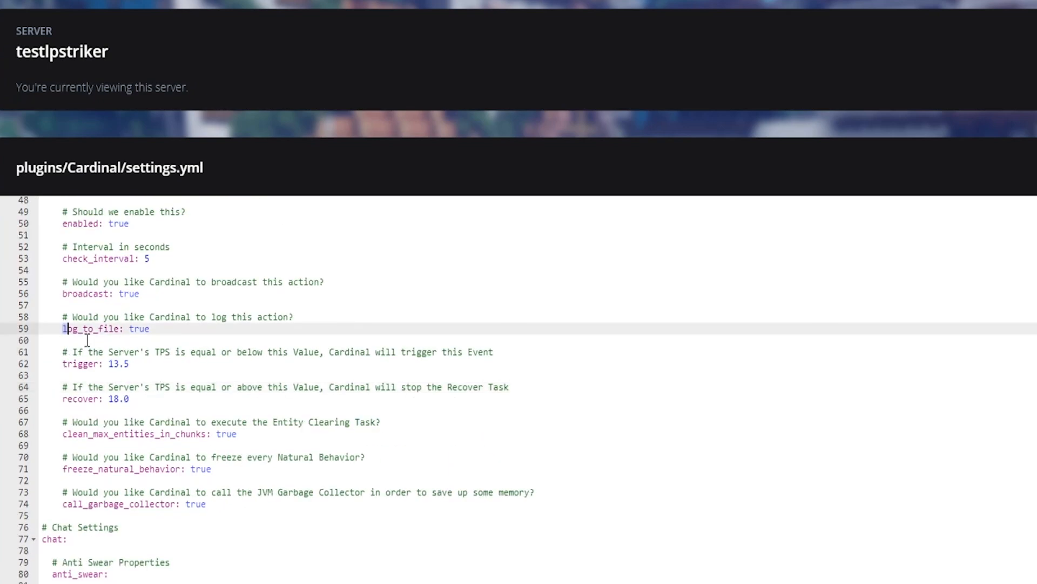
click(111, 363)
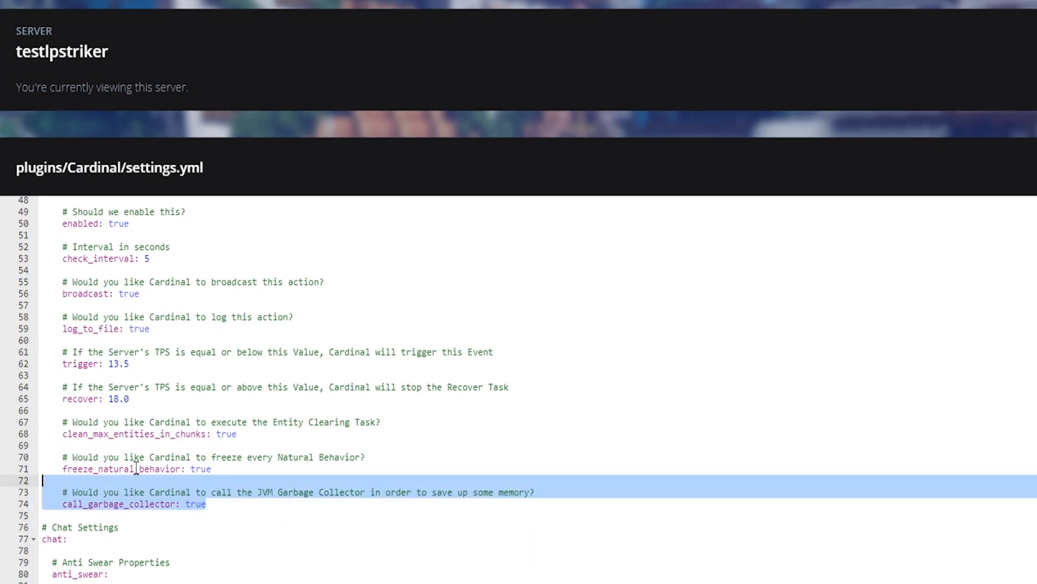
click(82, 399)
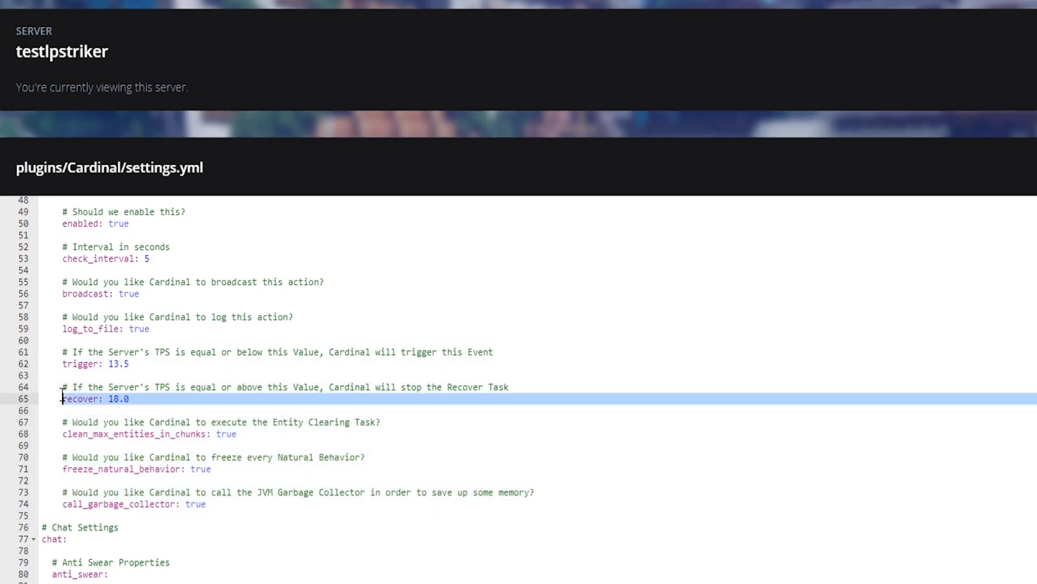
click(113, 398)
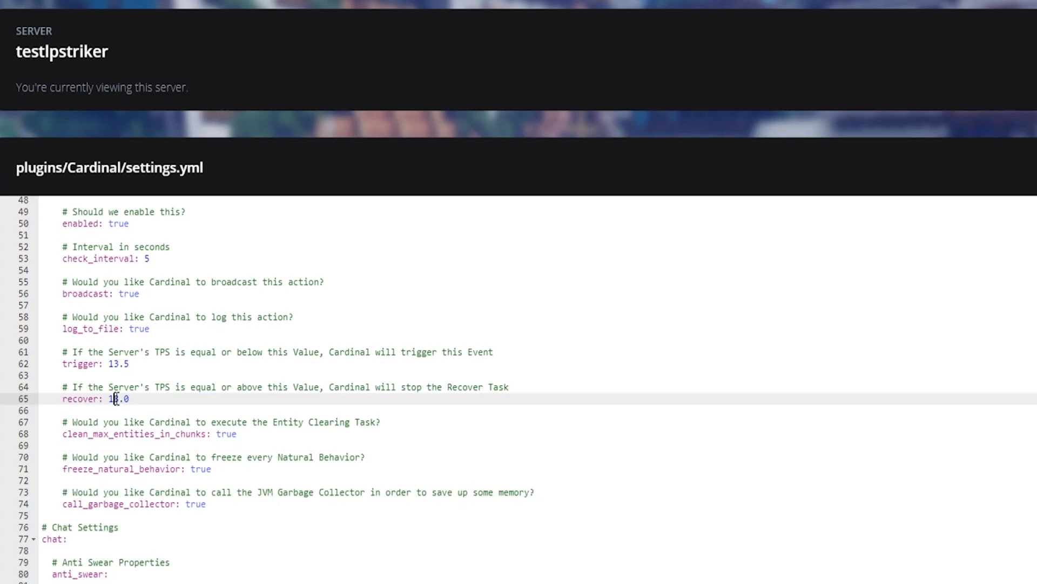
scroll(up, 3)
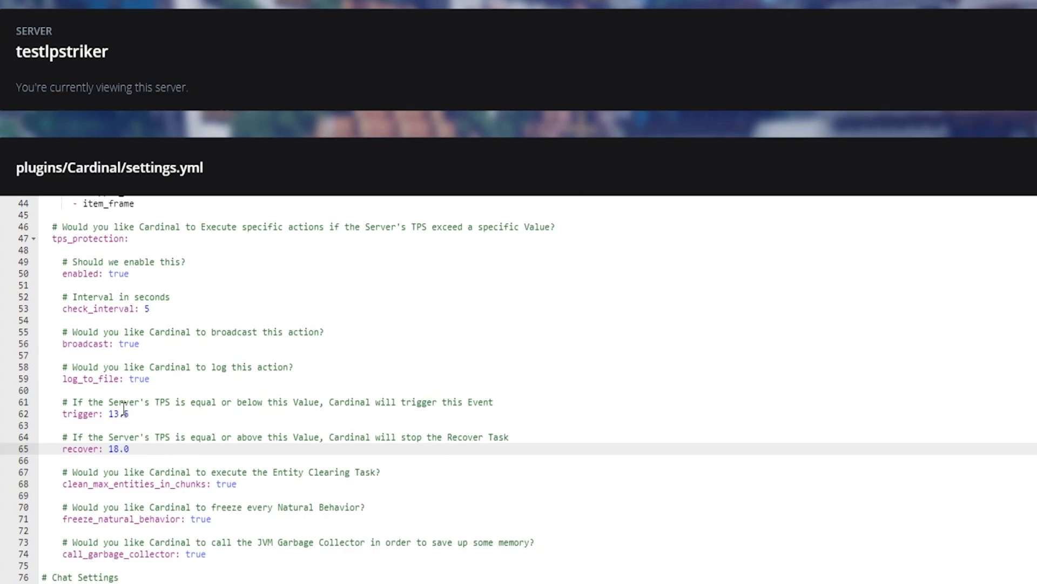
scroll(down, 3)
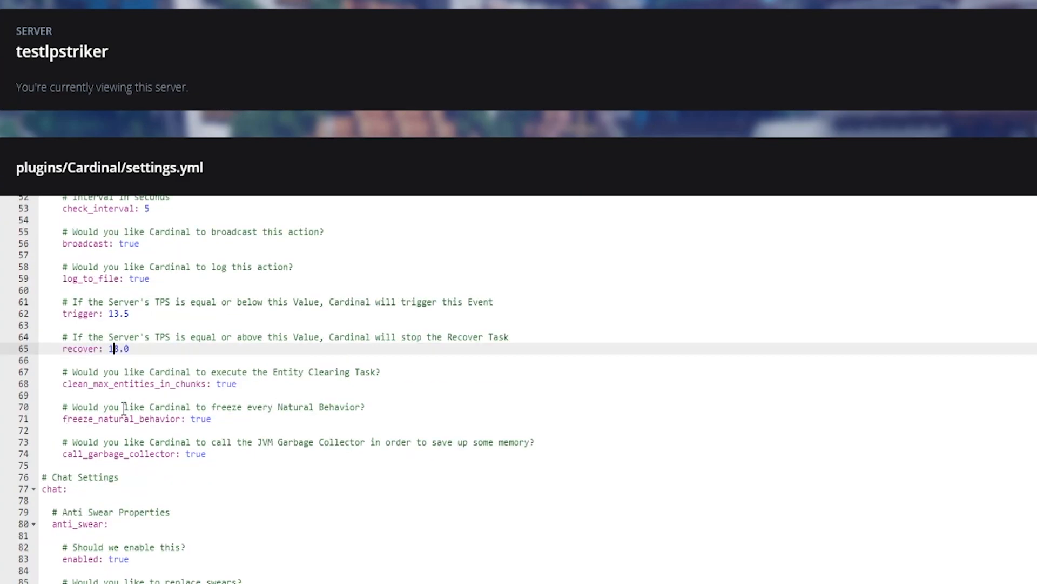
scroll(down, 3)
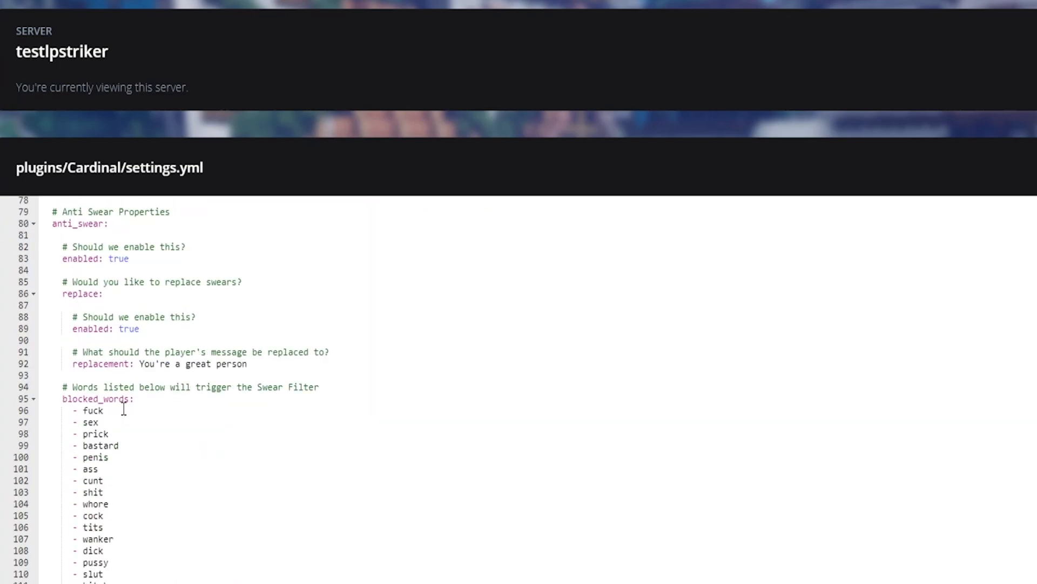
mouse_move(113, 313)
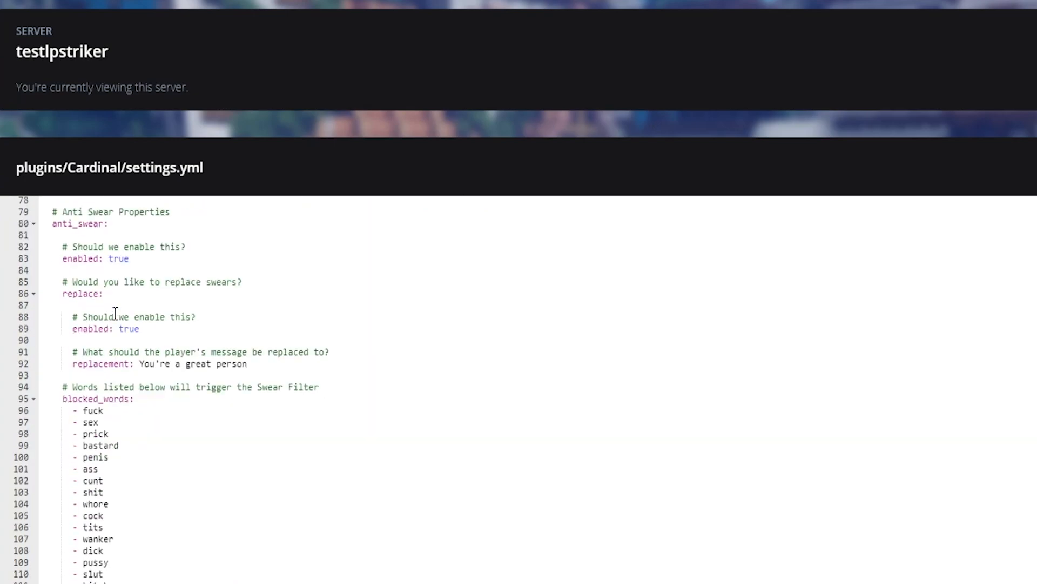
Step: Scroll through the chat, emoji and report settings before switching to checks.yml with the KillAura check
scroll(down, 3)
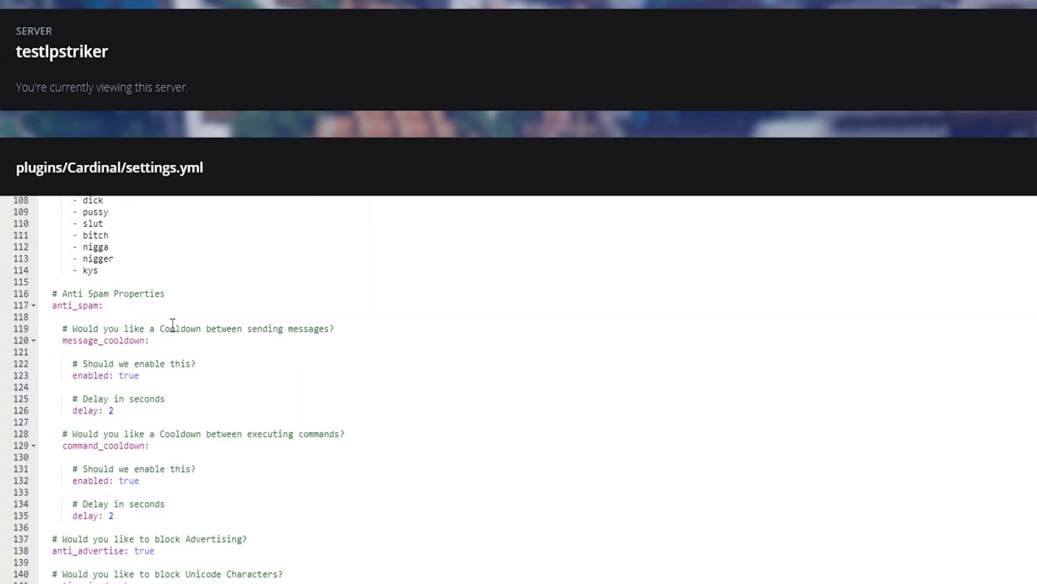
scroll(down, 3)
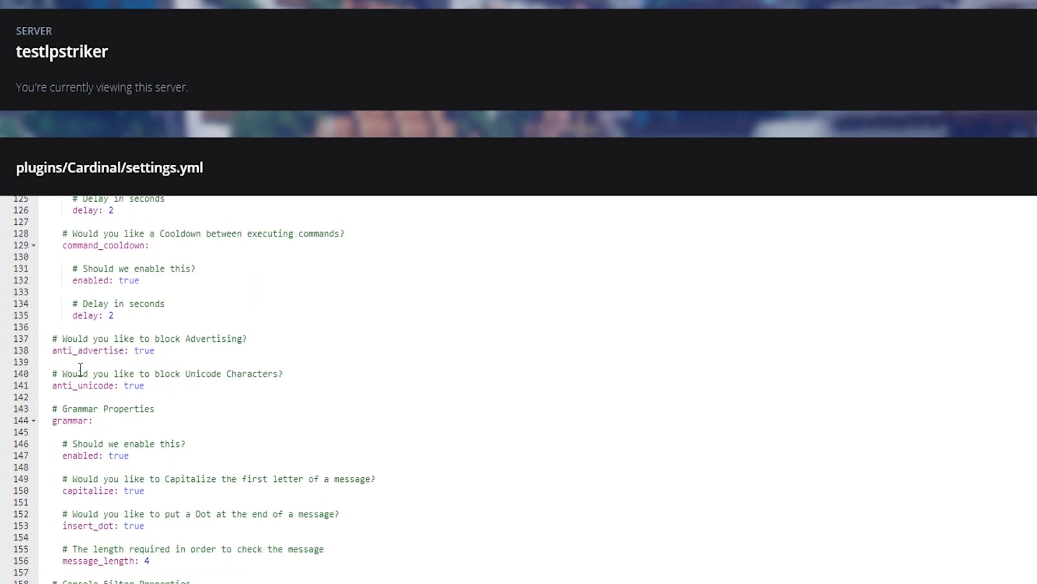
scroll(down, 3)
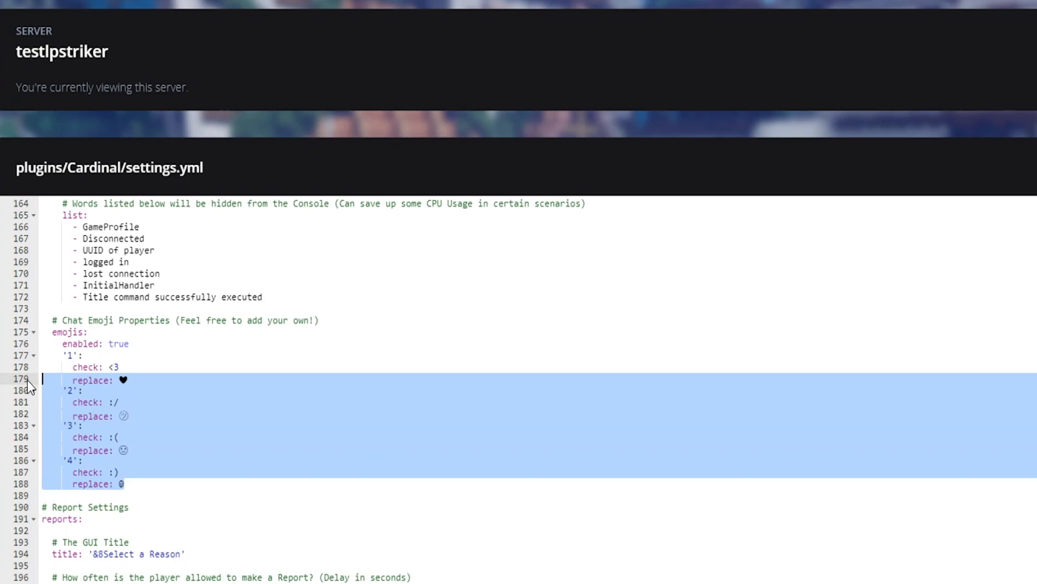
scroll(down, 3)
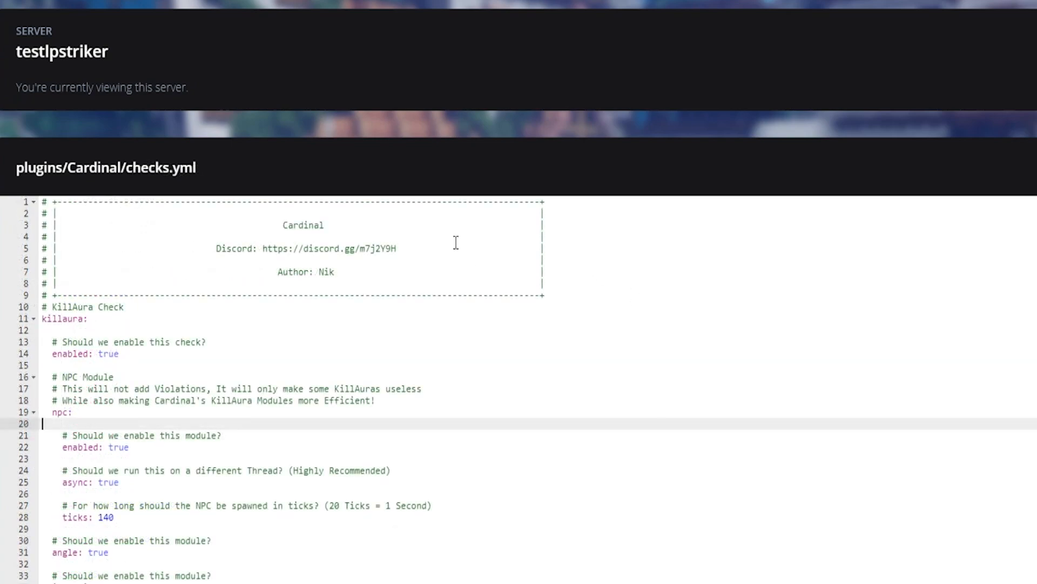
Step: Skim checks.yml past the Discord header link down to the Velocity check, then return to the desert in Minecraft
click(427, 260)
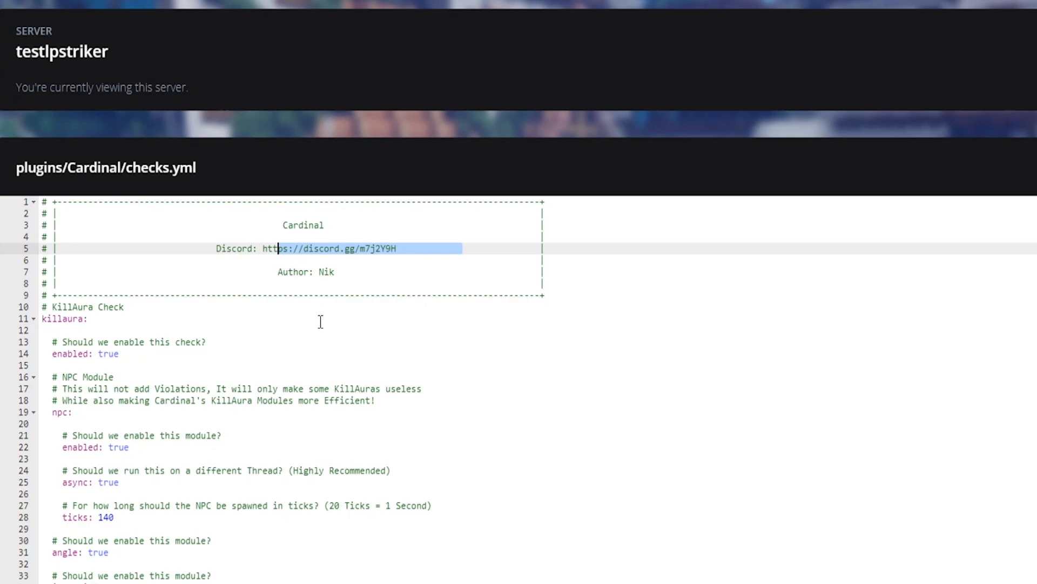
scroll(down, 3)
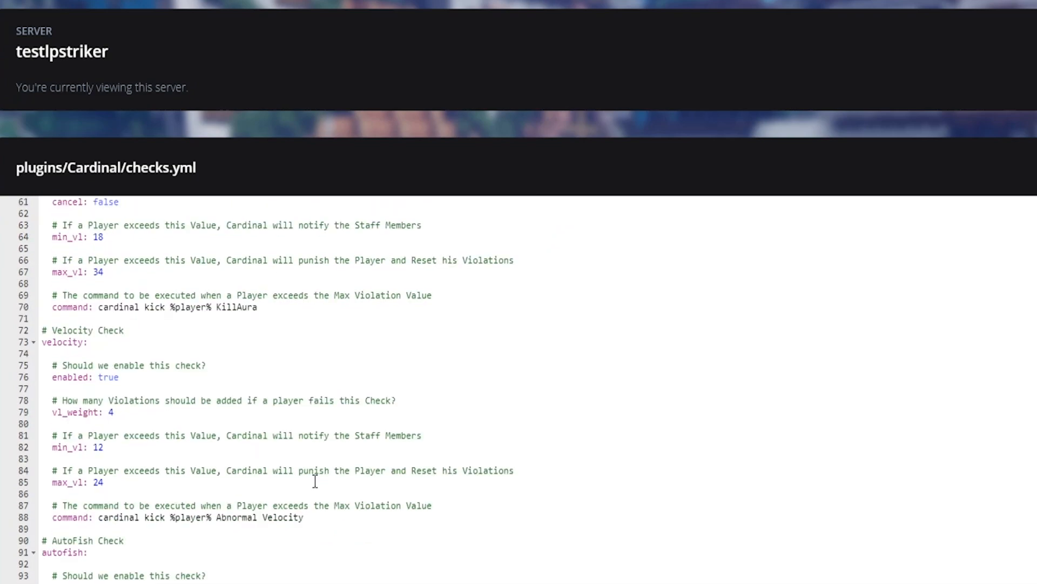
scroll(down, 3)
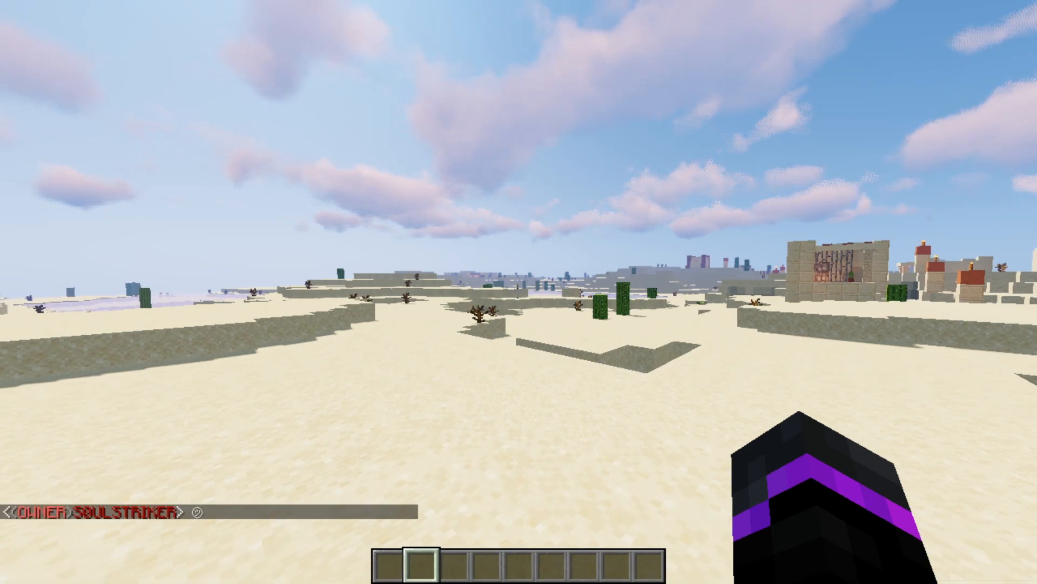
key(F5)
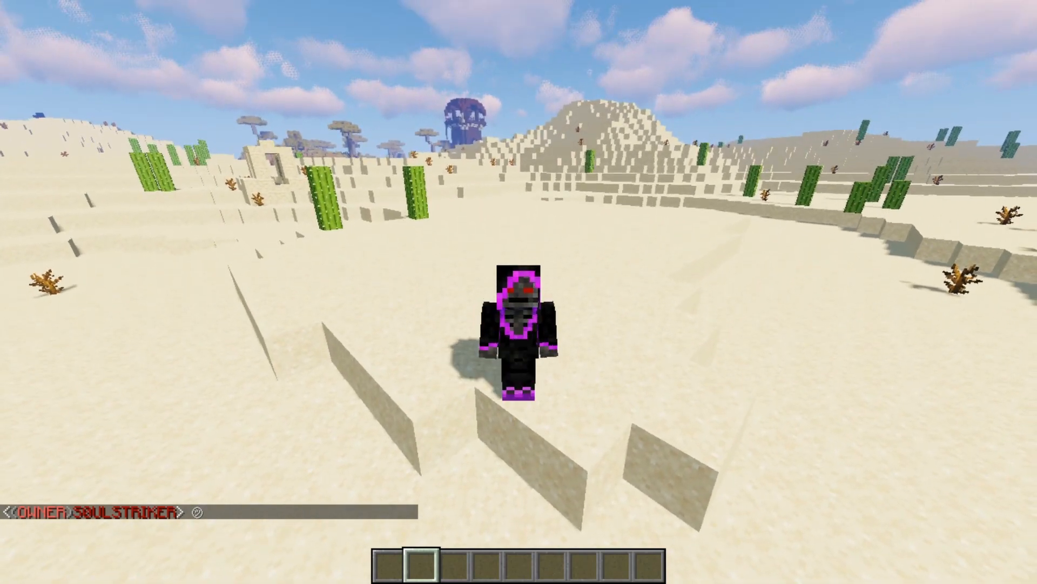